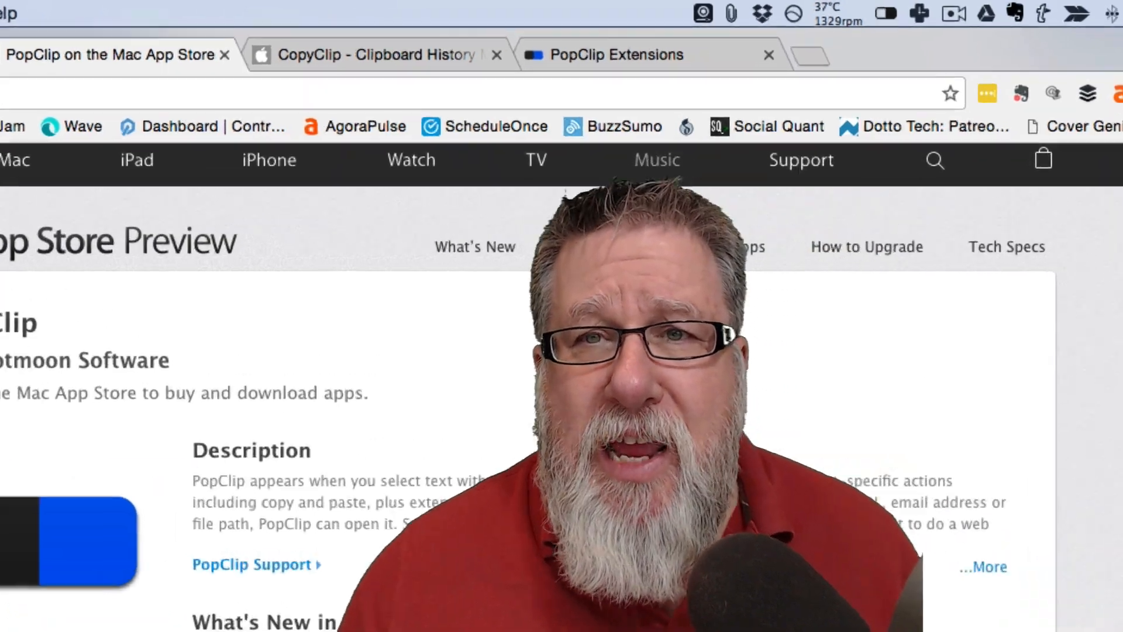
# Switch from Chrome's PopClip App Store page to the Evernote Popclip note
pyautogui.click(841, 15)
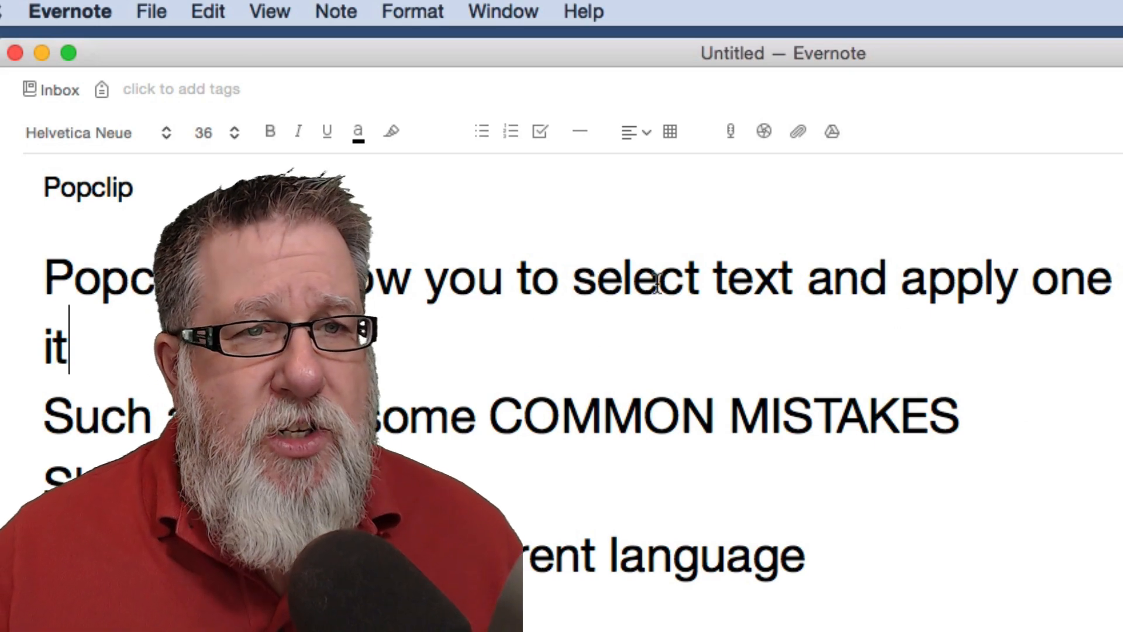
# Select note text and turn COMMON MISTAKES to lowercase with PopClip's ab action
pyautogui.moveTo(570, 278); pyautogui.dragTo(792, 278)
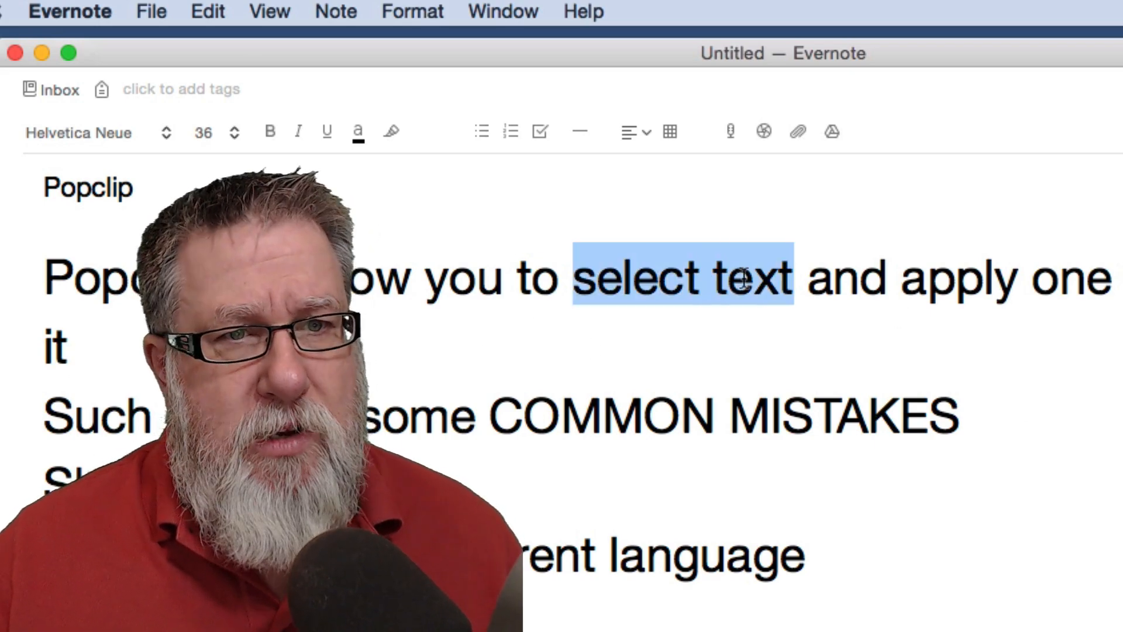
pyautogui.click(681, 278)
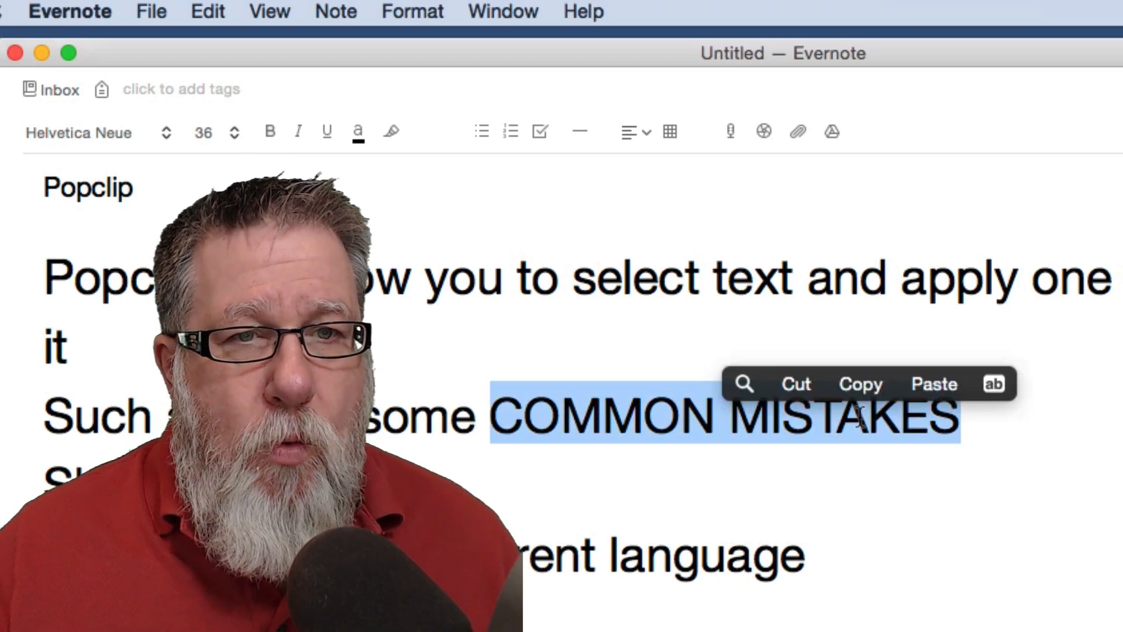
pyautogui.moveTo(993, 384)
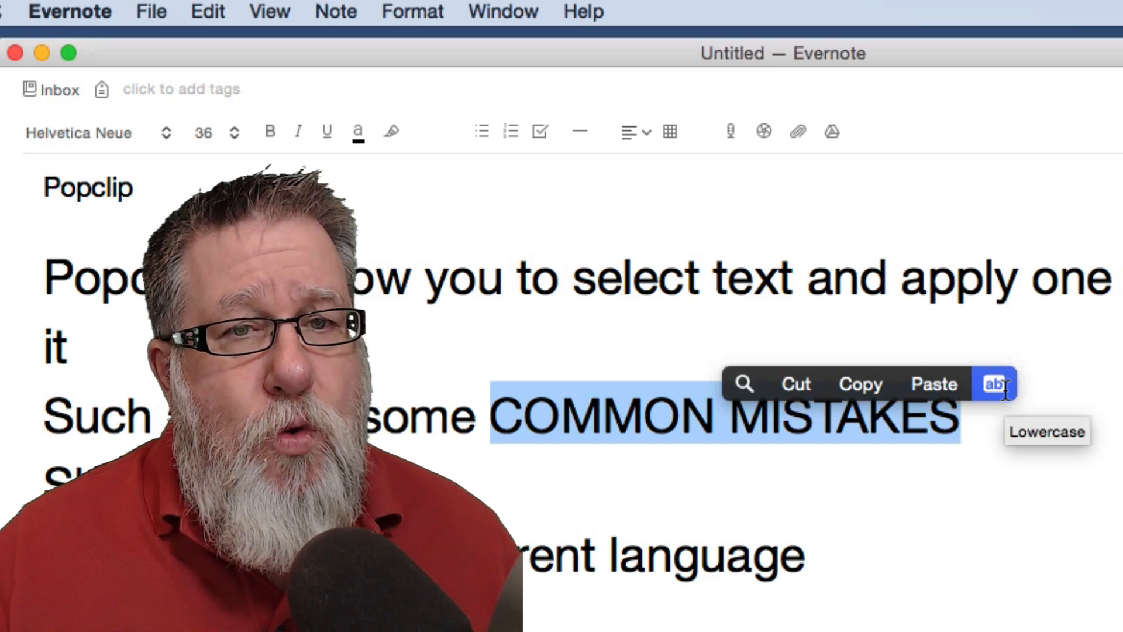
pyautogui.click(994, 383)
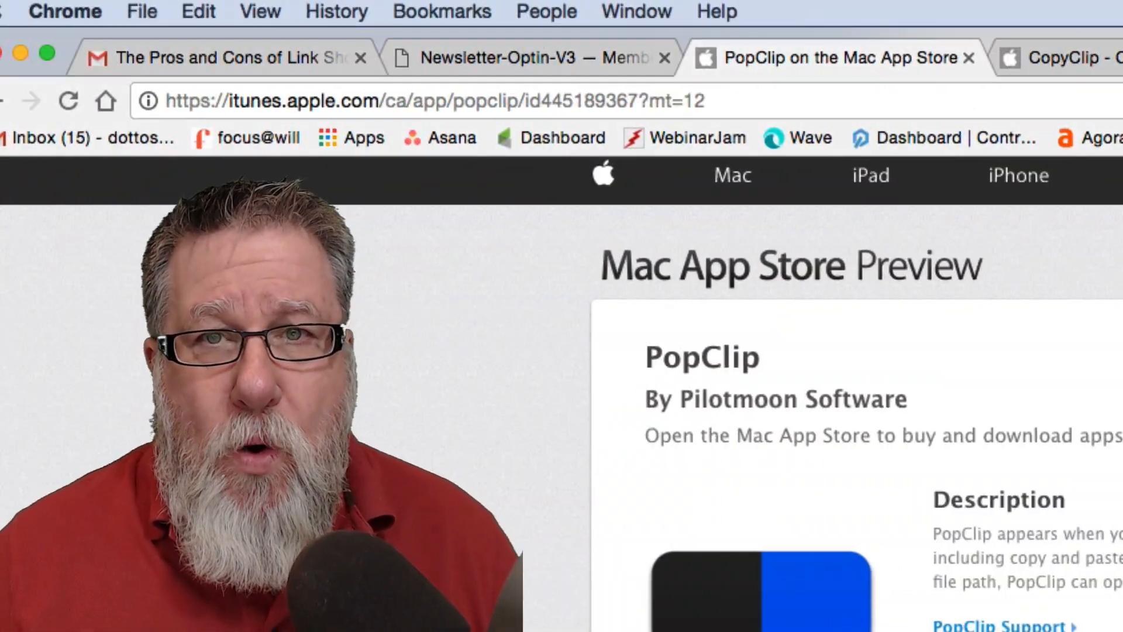
# Browse the PopClip Extensions catalogue down through the Text Transformation section
pyautogui.click(971, 8)
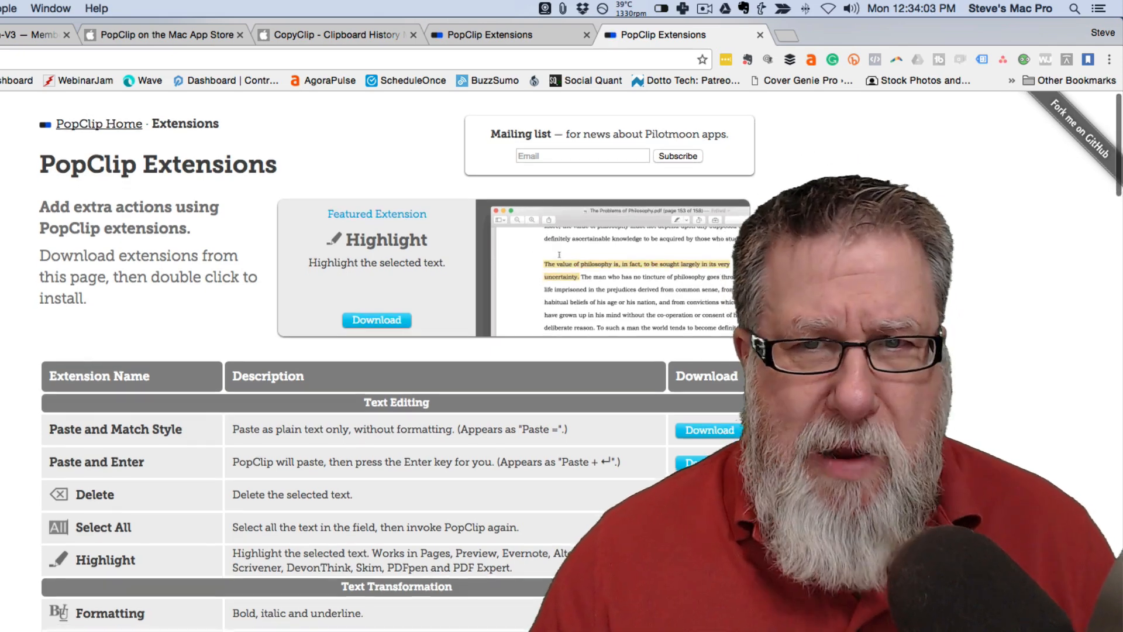
pyautogui.scroll(-3)
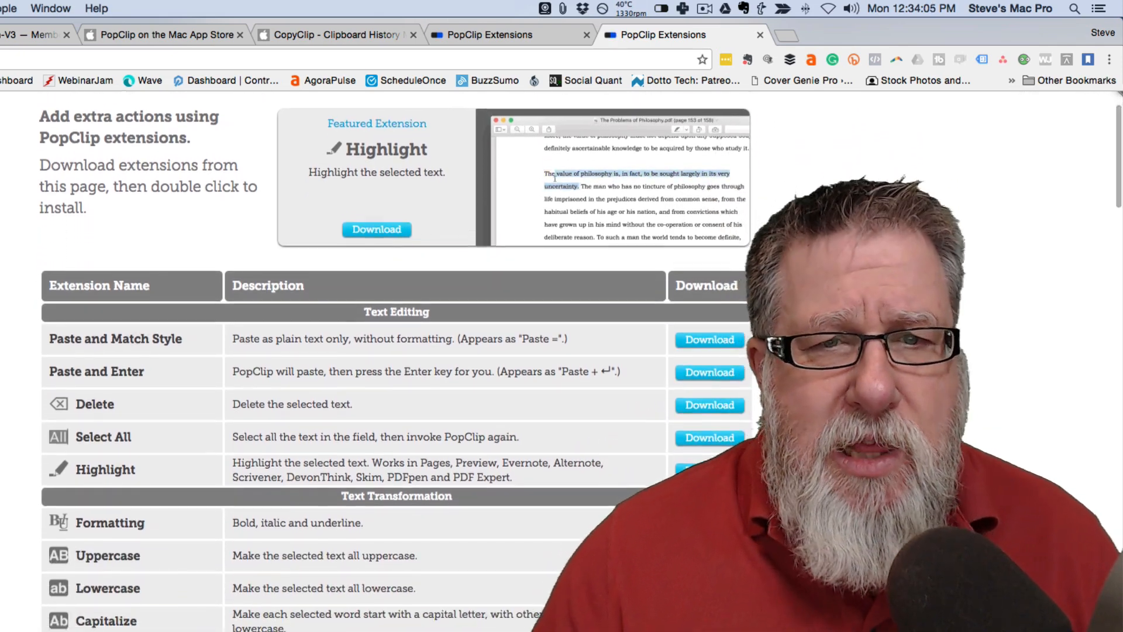
pyautogui.scroll(-3)
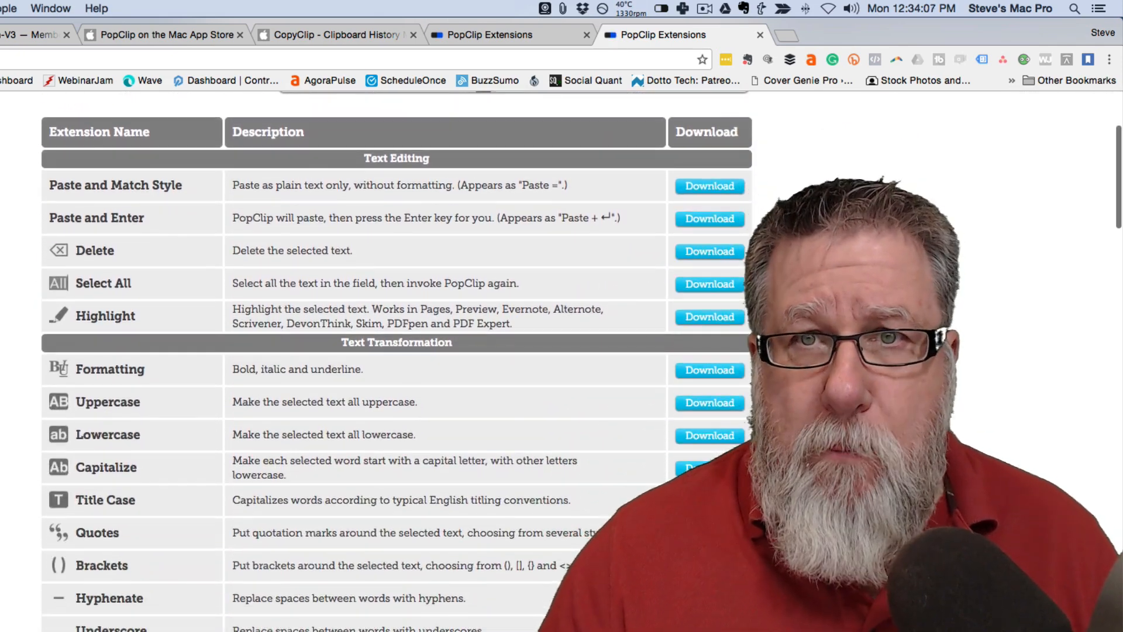
pyautogui.scroll(-3)
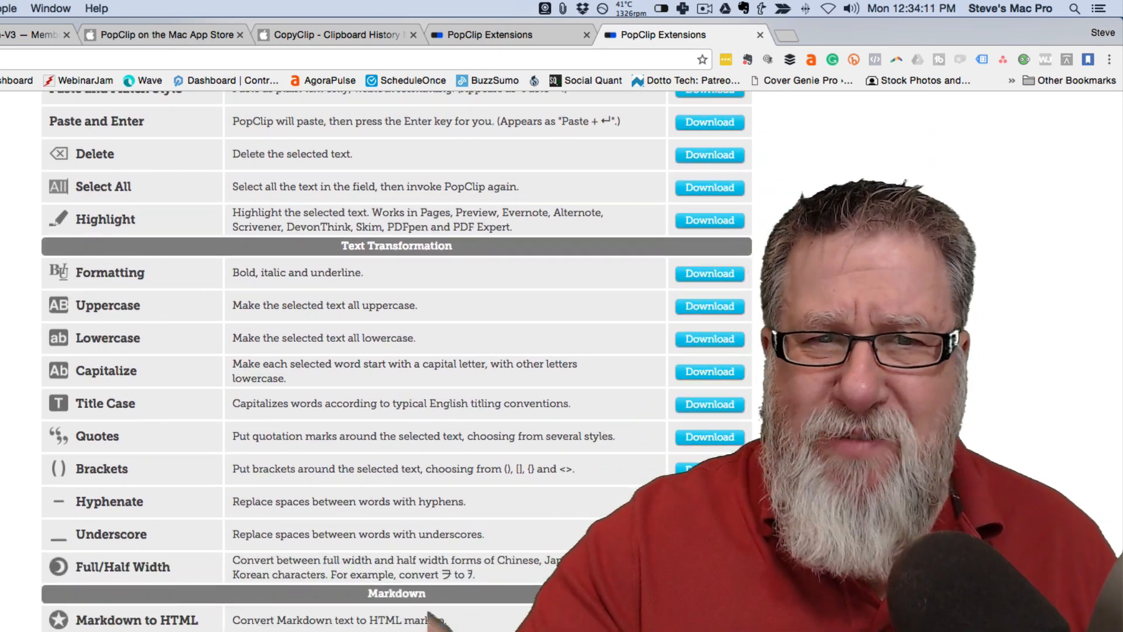
pyautogui.scroll(3)
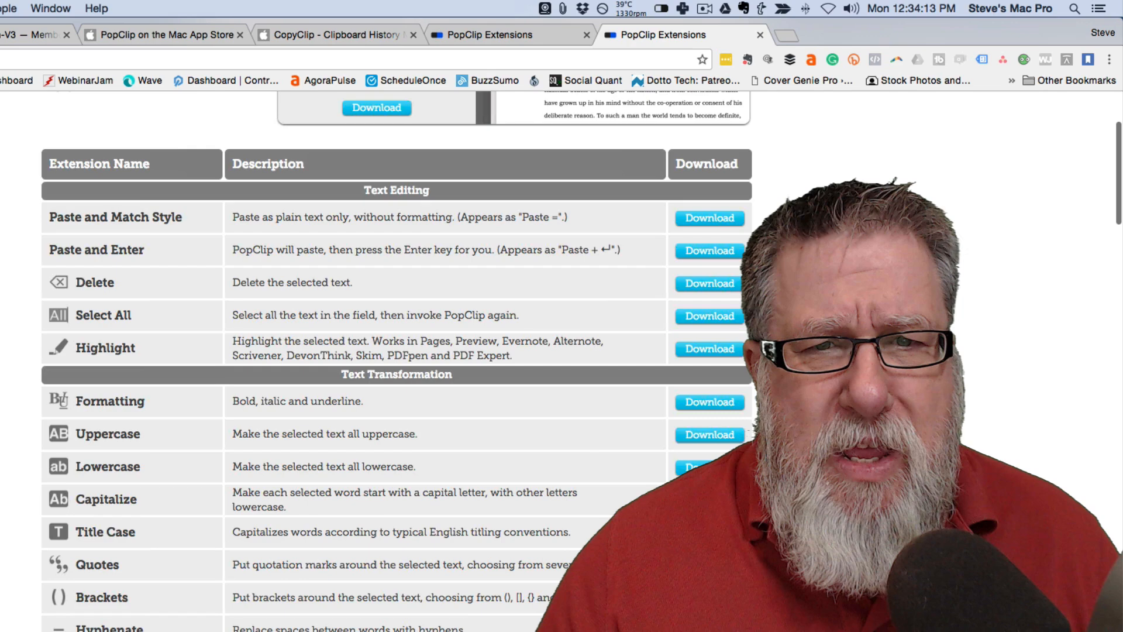
pyautogui.scroll(-3)
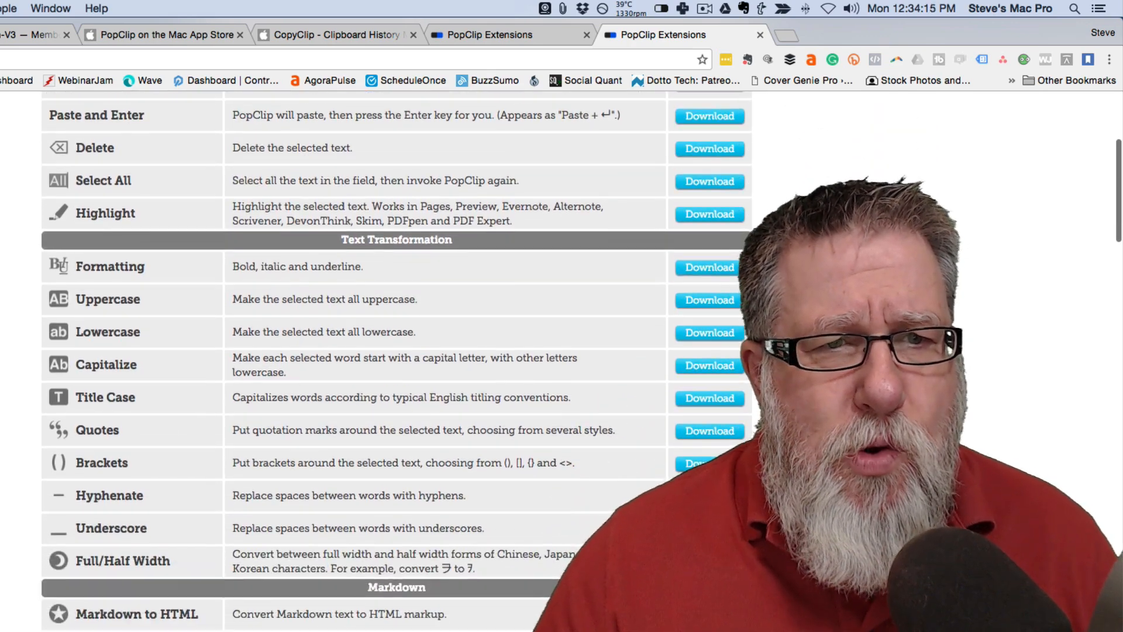
pyautogui.scroll(-3)
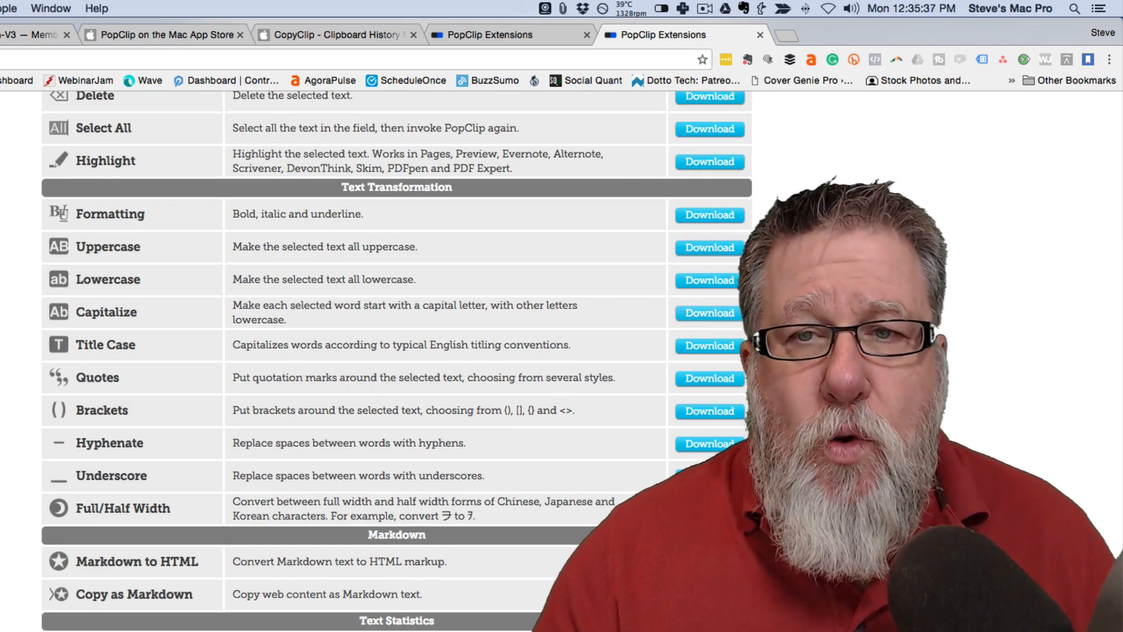
# Download and install the Uppercase extension, then check it appears in PopClip's actions
pyautogui.click(709, 247)
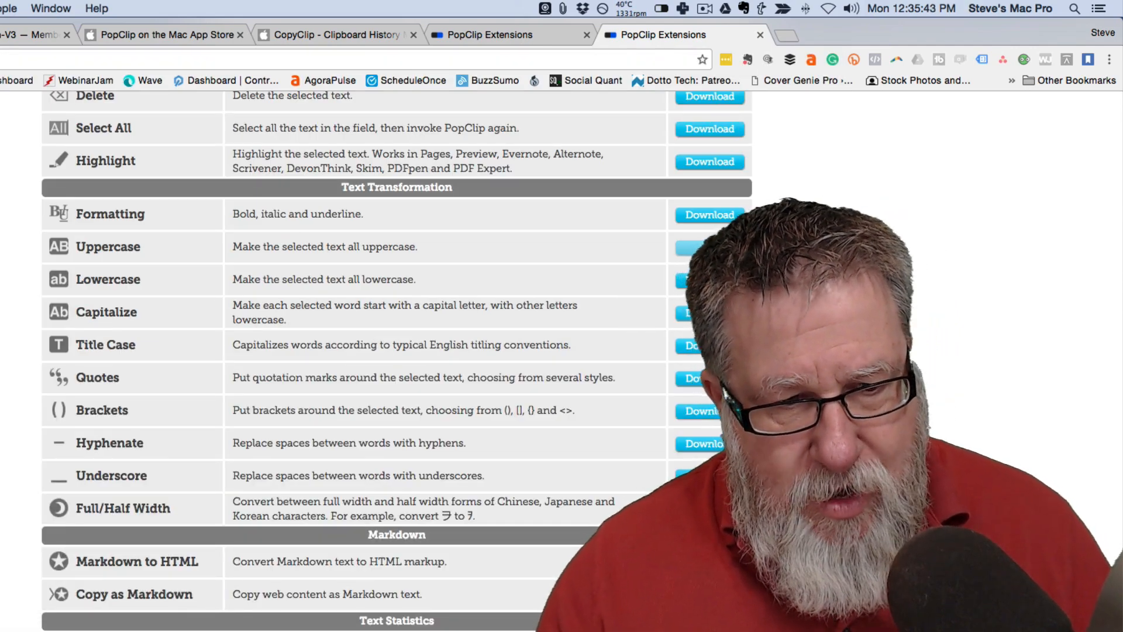
pyautogui.click(709, 247)
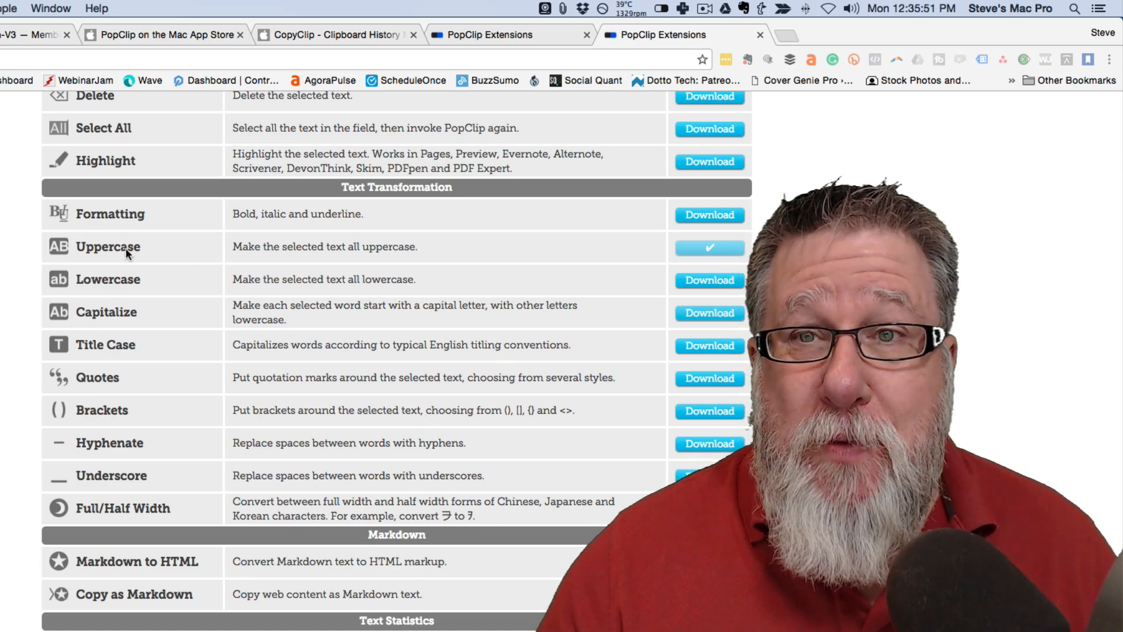
pyautogui.click(267, 9)
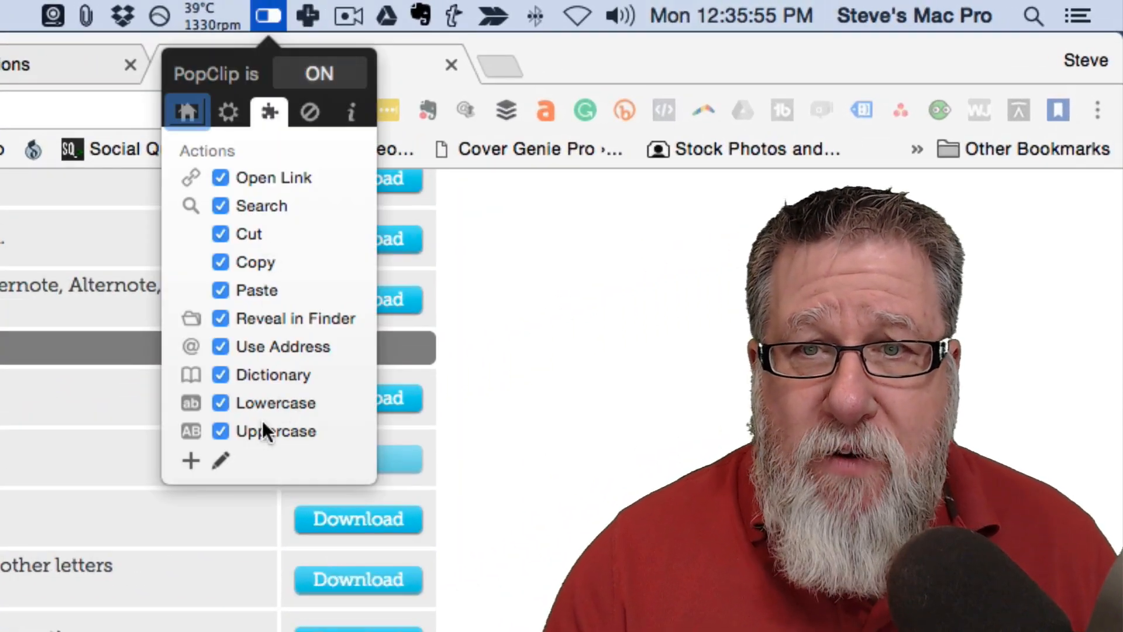
pyautogui.moveTo(527, 483)
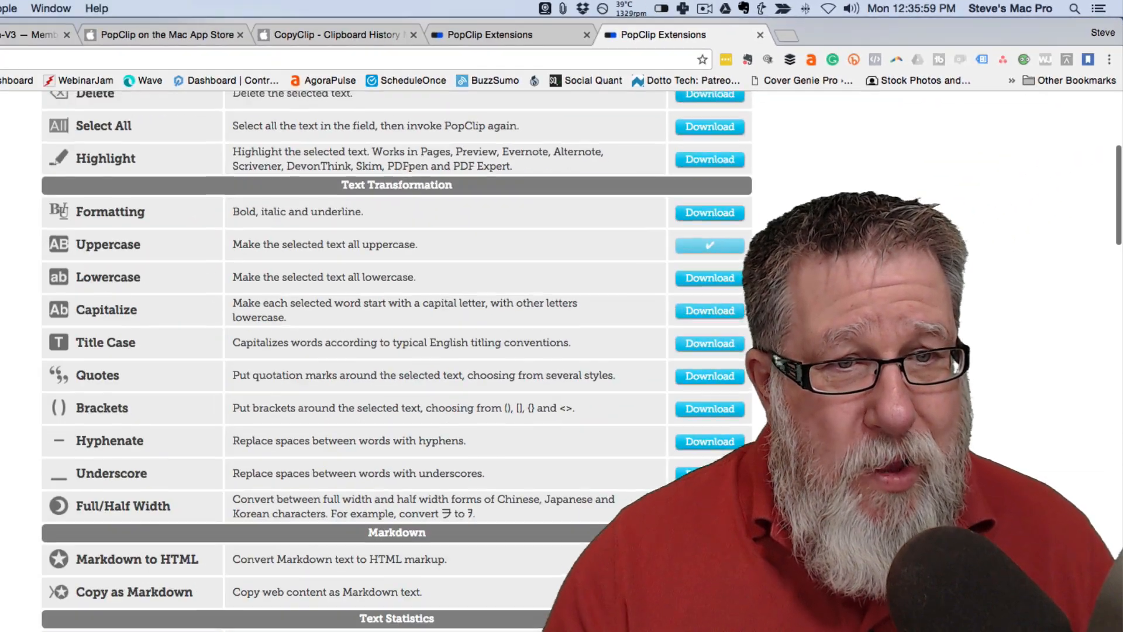
# Download and install the Character Count extension and return to the Evernote note
pyautogui.scroll(-3)
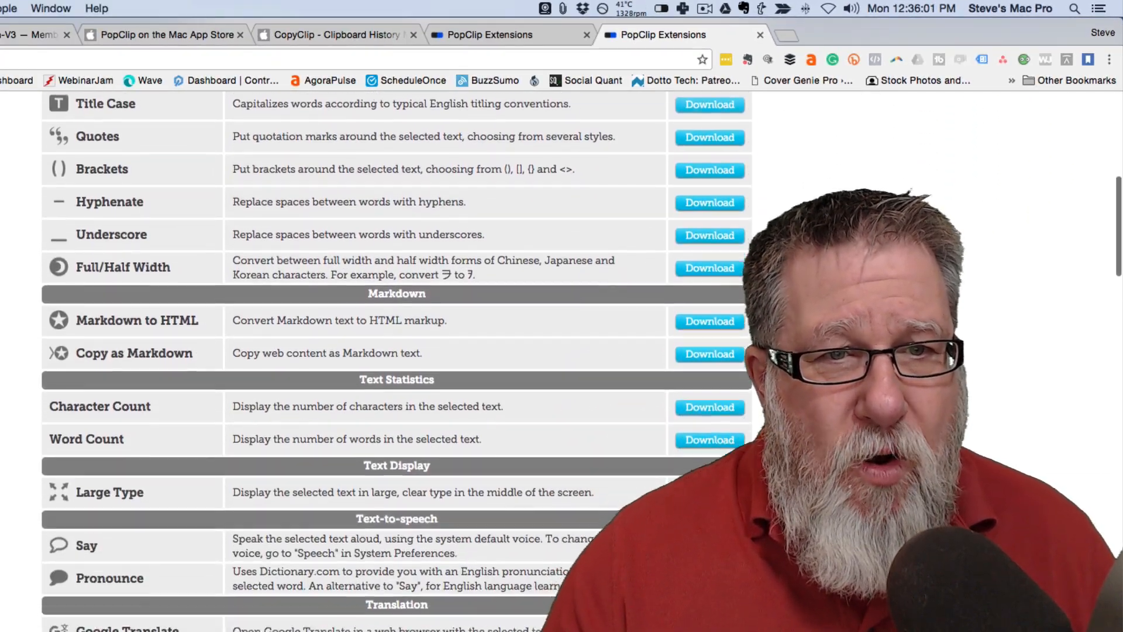
pyautogui.scroll(-3)
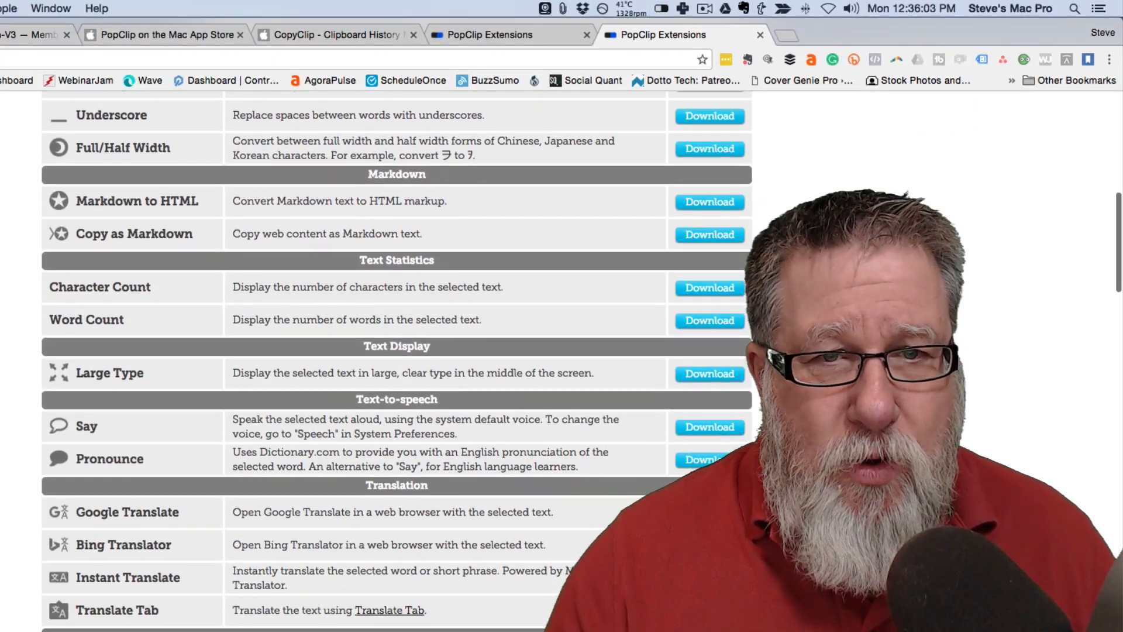
pyautogui.click(709, 288)
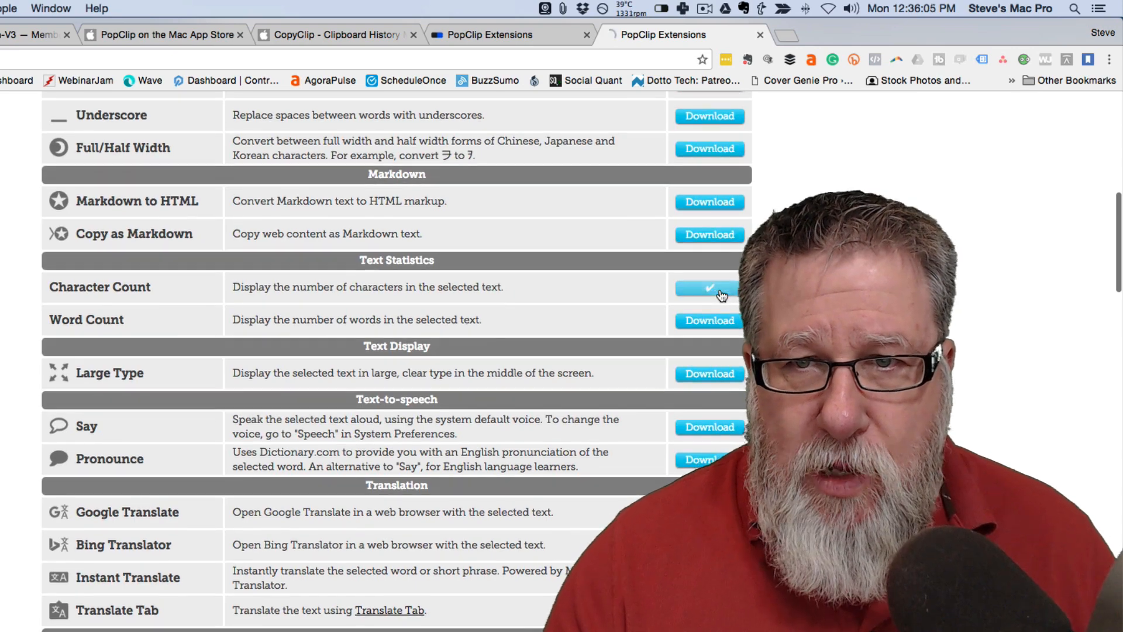
pyautogui.click(708, 287)
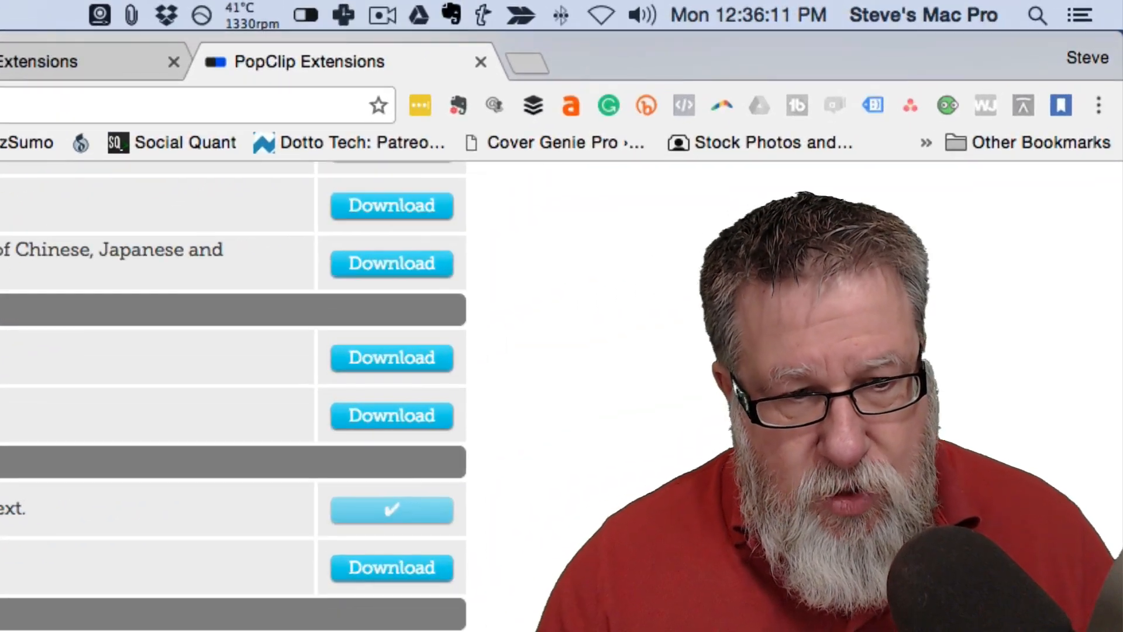
pyautogui.click(305, 14)
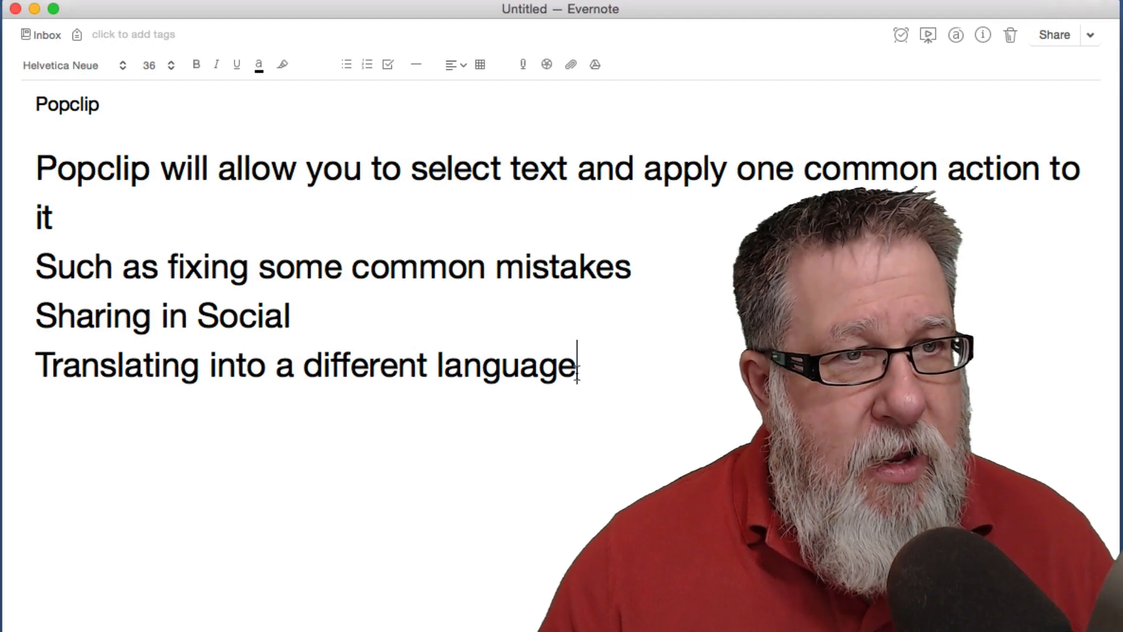
# Select the whole note text so PopClip shows its 163 Characters count
pyautogui.moveTo(36, 168); pyautogui.dragTo(573, 365)
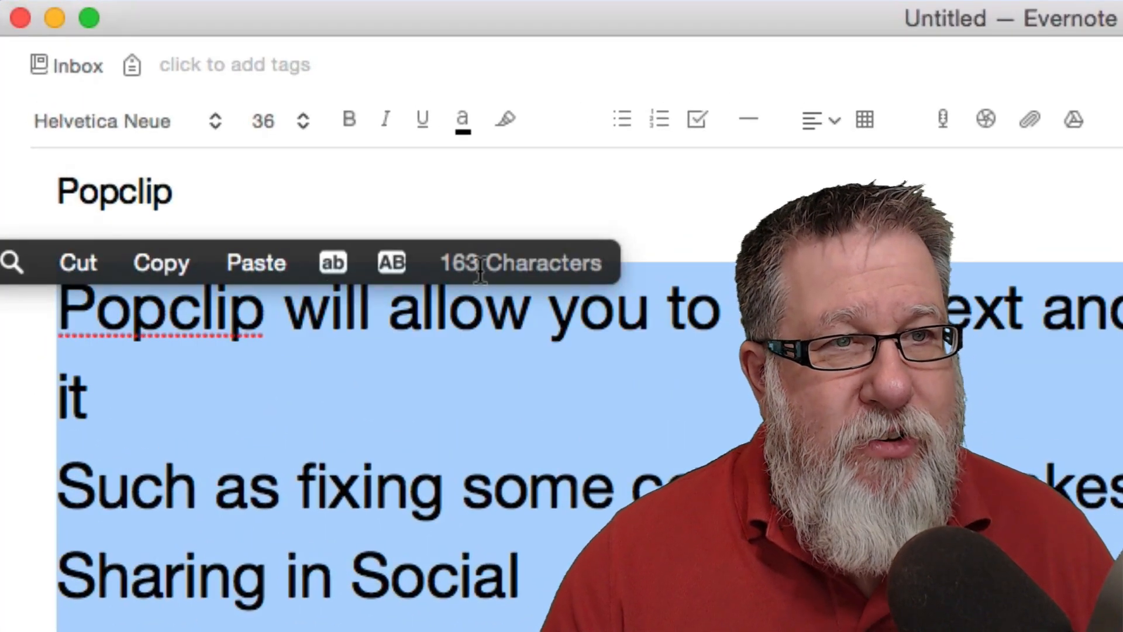
pyautogui.moveTo(391, 262)
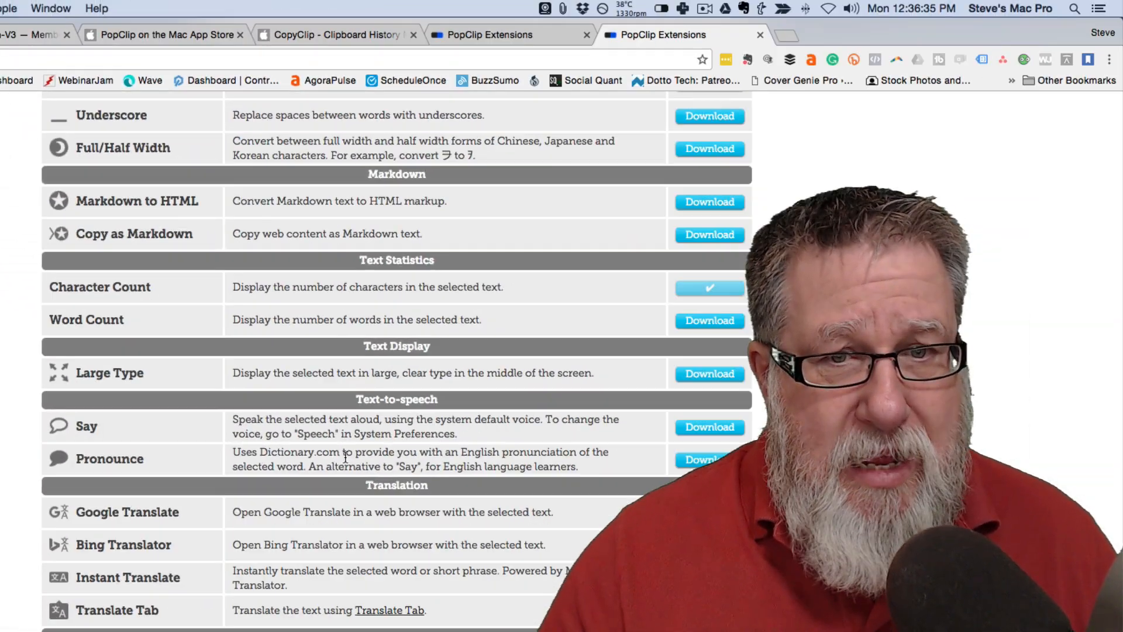
# Scroll the extensions list down to the Translation section with Instant Translate
pyautogui.scroll(-3)
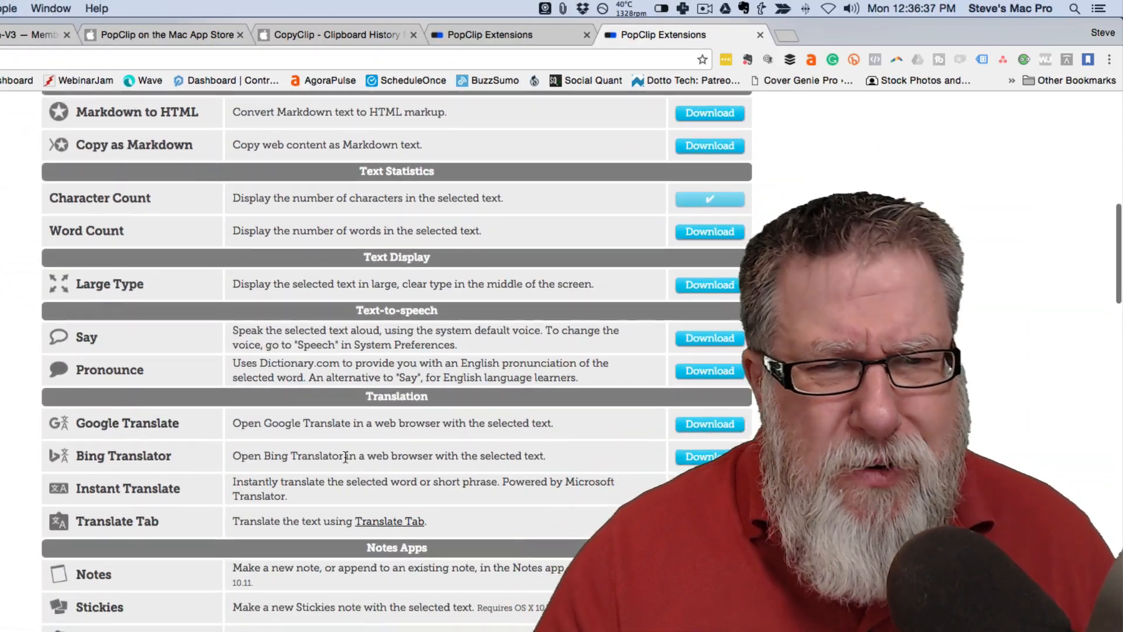
pyautogui.scroll(-3)
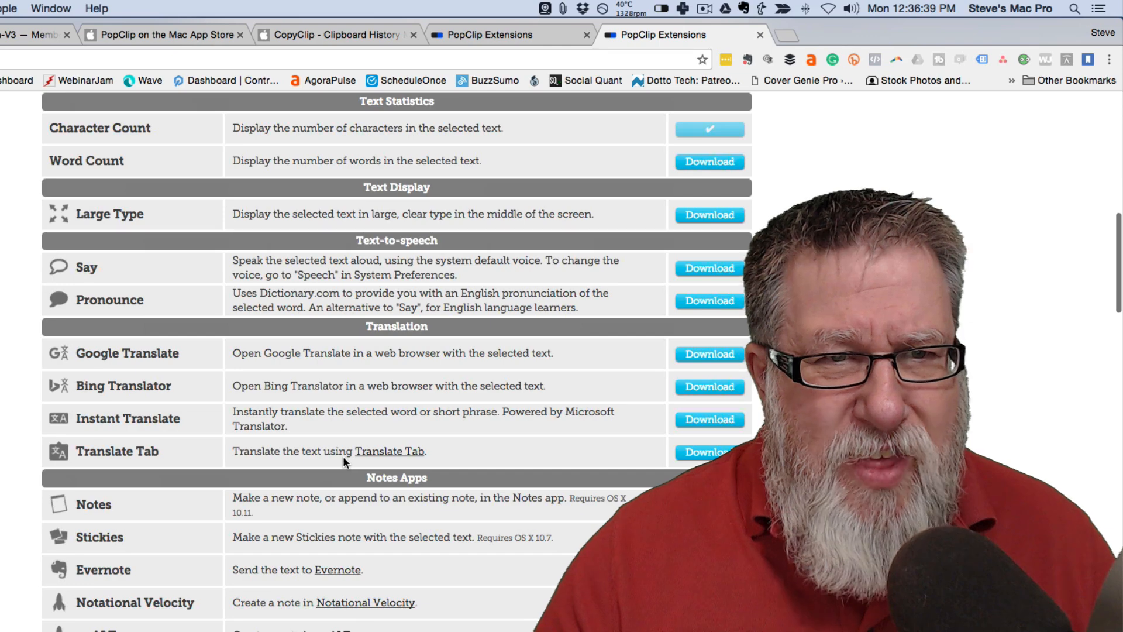
pyautogui.scroll(-3)
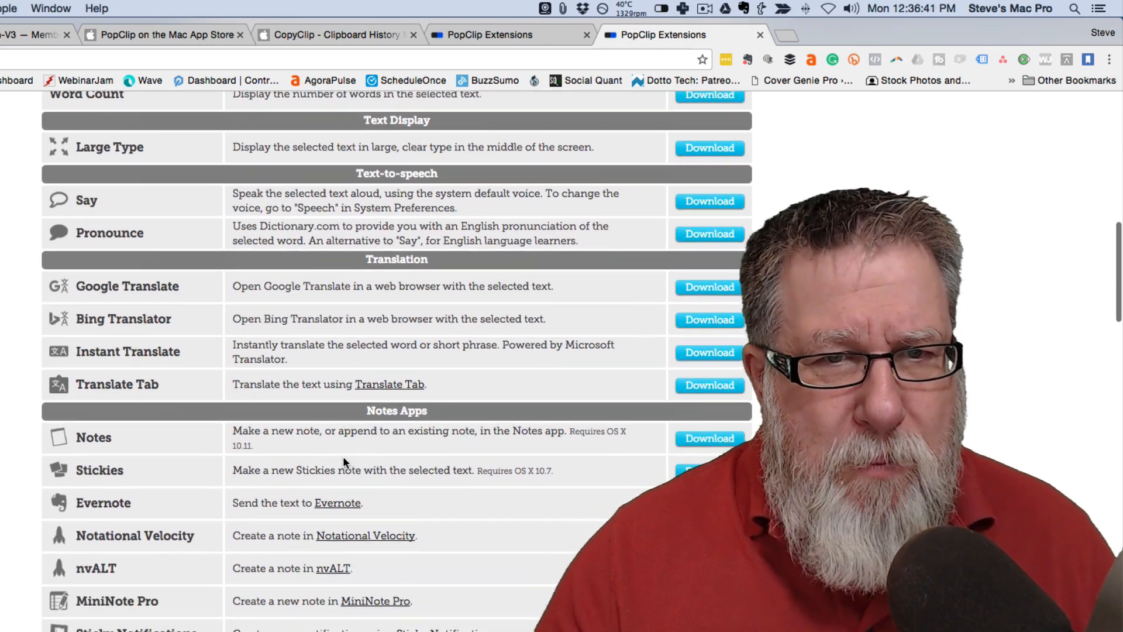
pyautogui.scroll(-3)
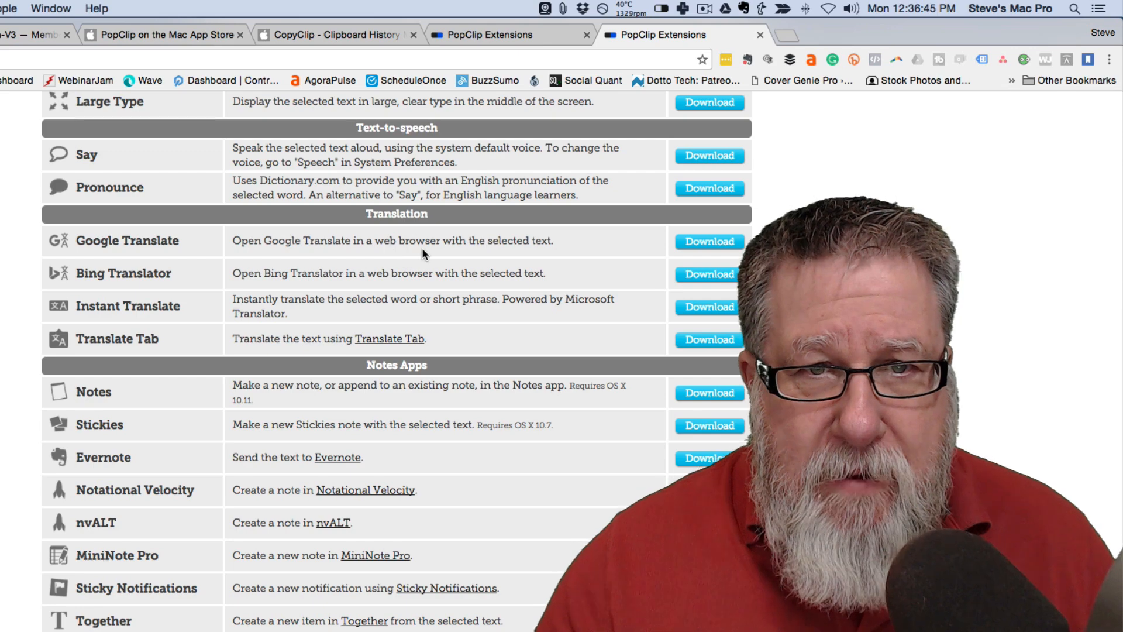
pyautogui.moveTo(620, 248)
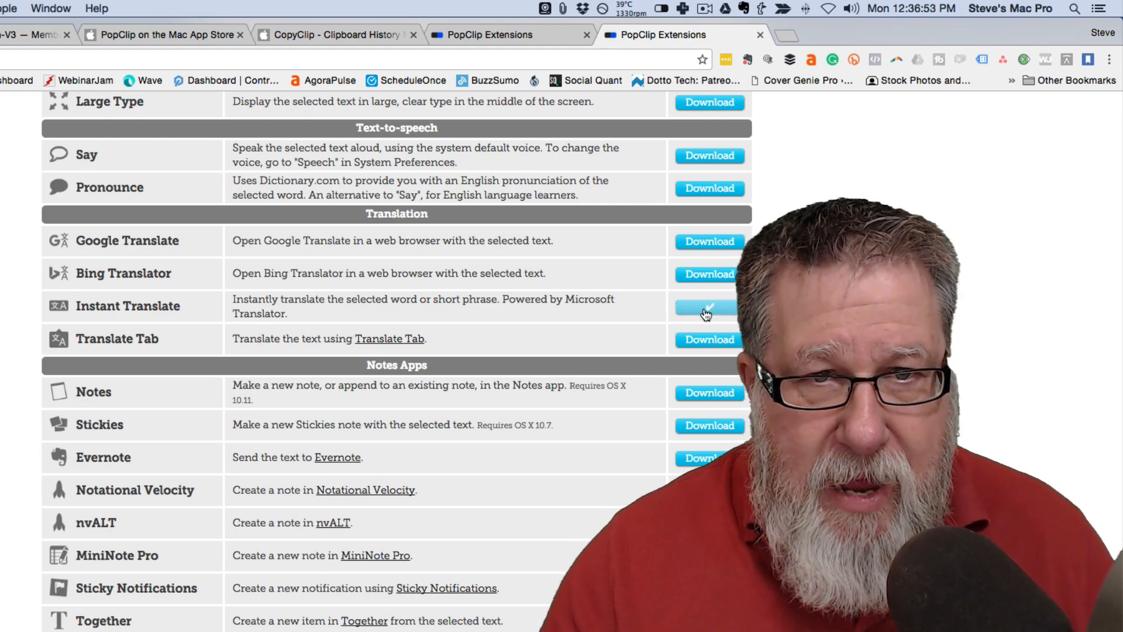
# Install Instant Translate, keeping English as its destination language
pyautogui.click(705, 305)
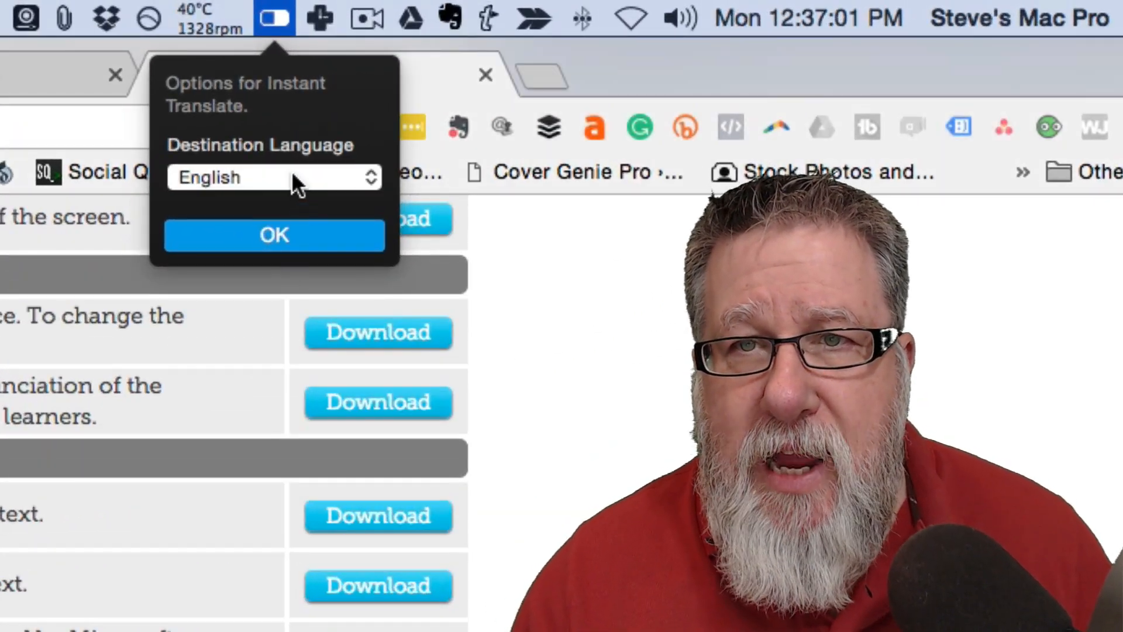
pyautogui.click(274, 177)
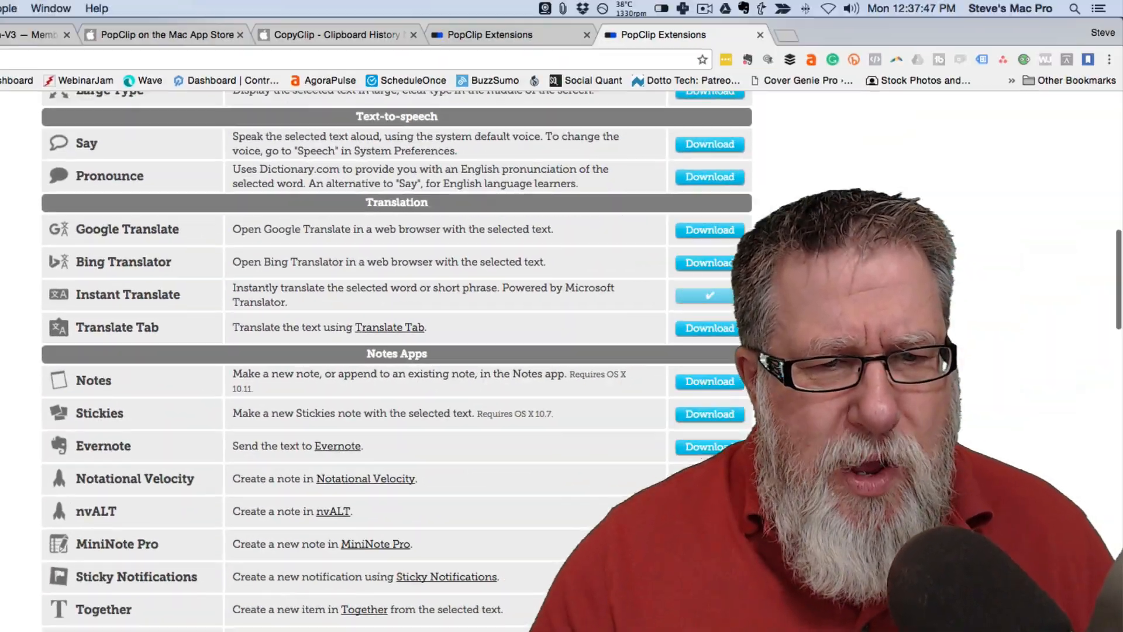
# Scroll down through the rest of the PopClip Extensions catalogue
pyautogui.scroll(-3)
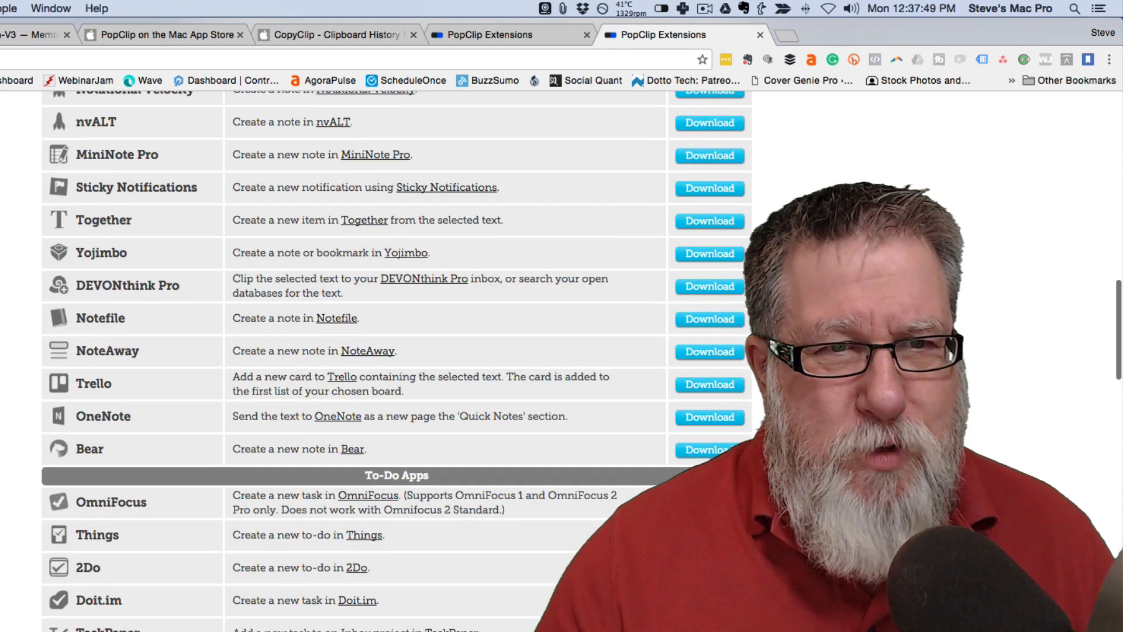
pyautogui.scroll(-3)
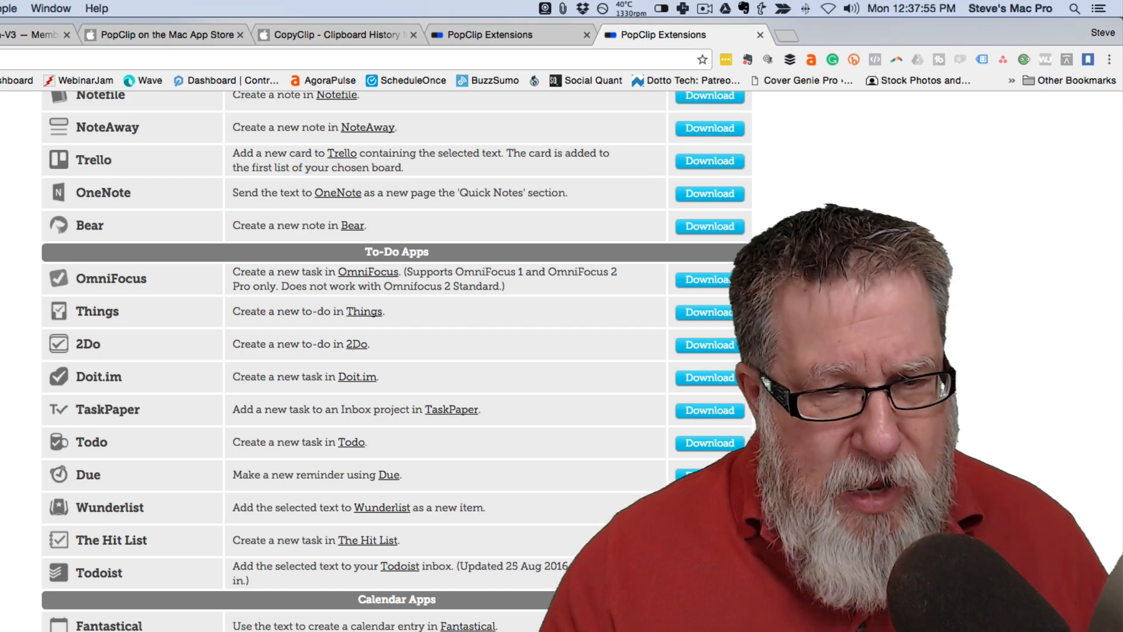
pyautogui.scroll(-3)
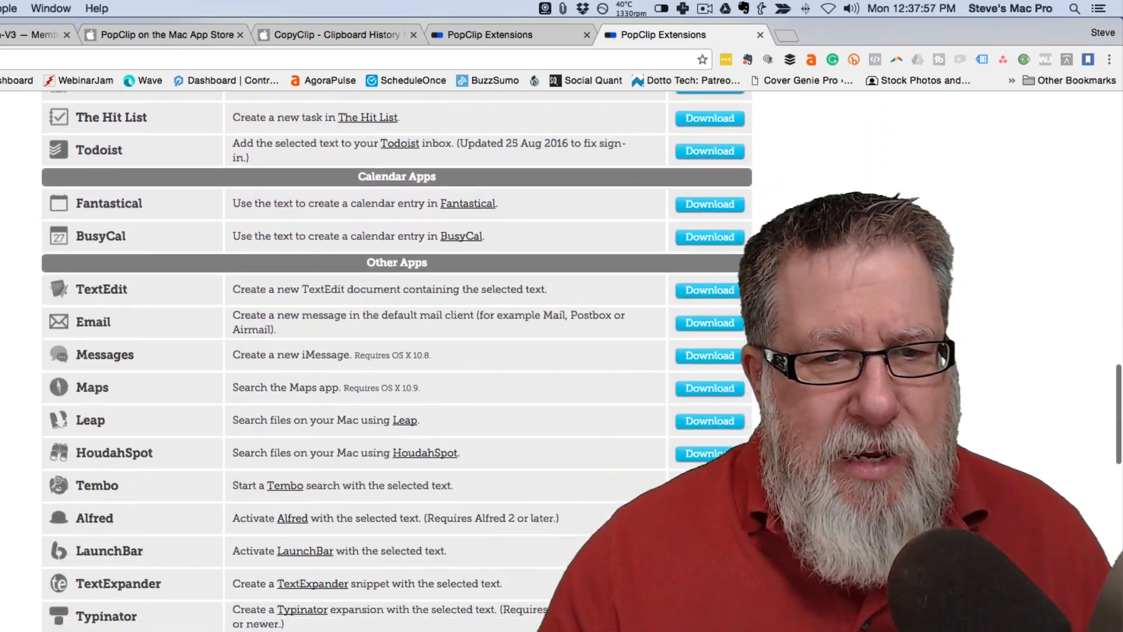
pyautogui.scroll(-3)
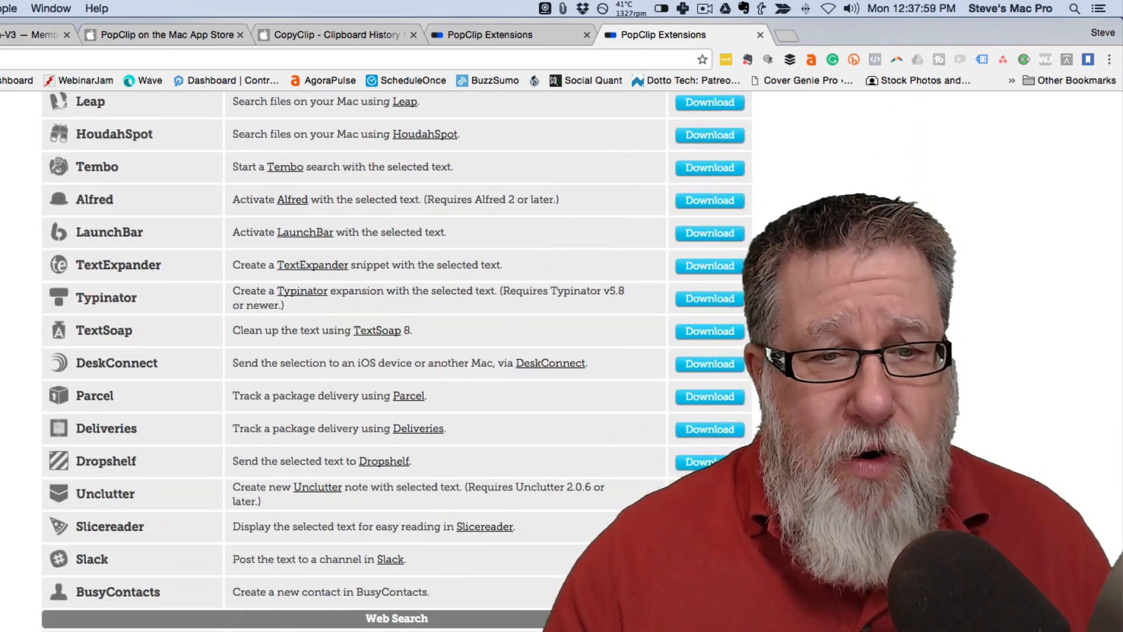
pyautogui.scroll(-3)
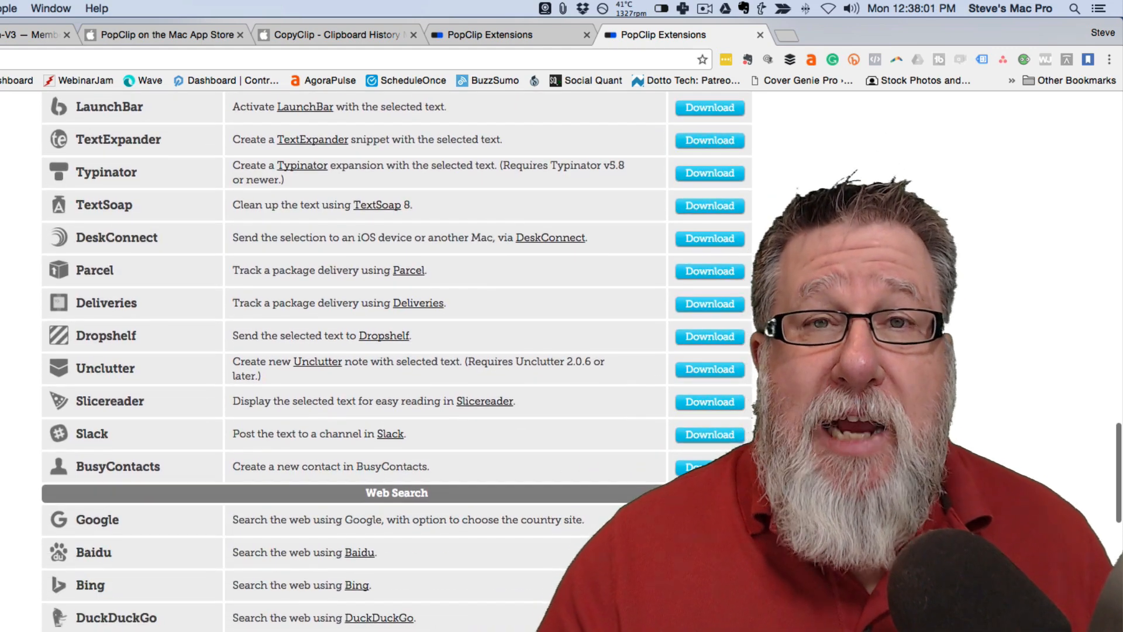
pyautogui.scroll(-3)
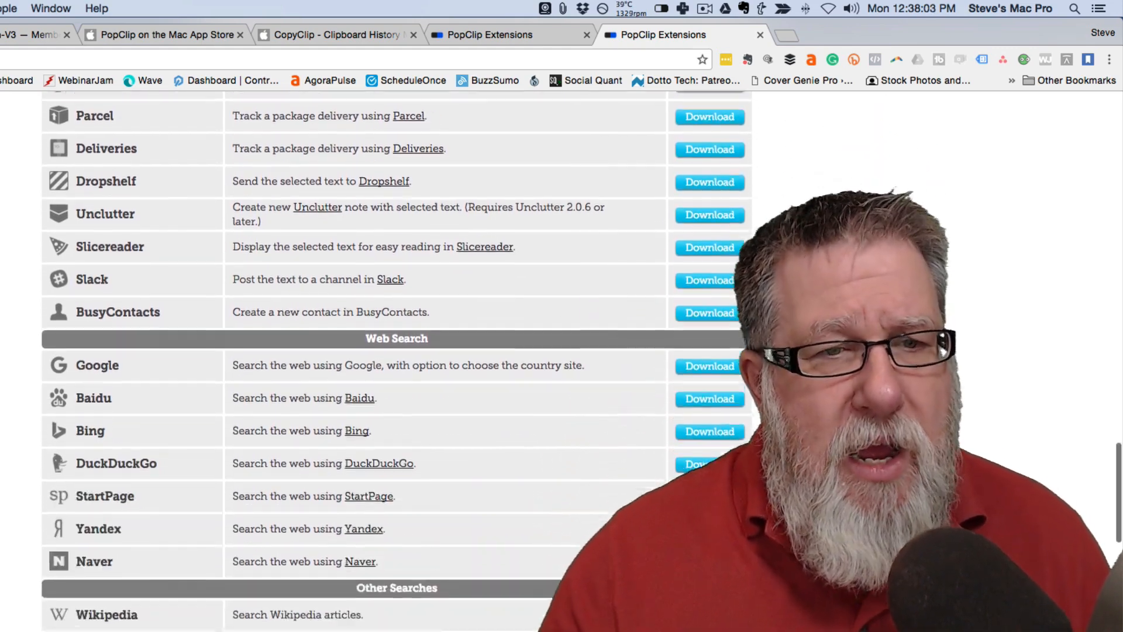
pyautogui.scroll(-3)
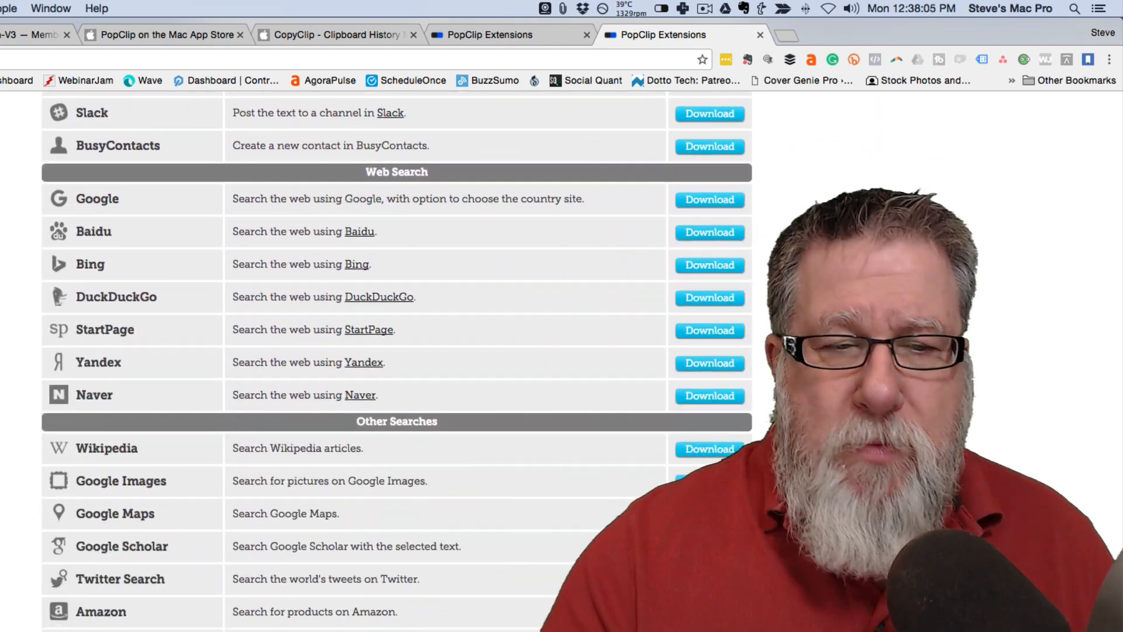
pyautogui.scroll(-3)
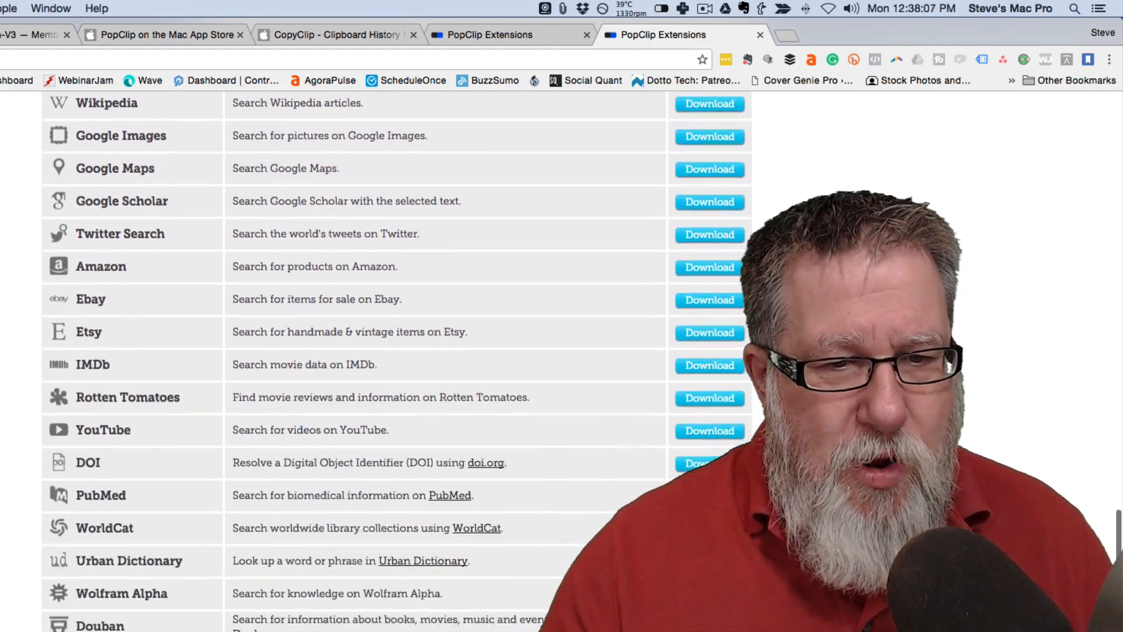
pyautogui.scroll(-3)
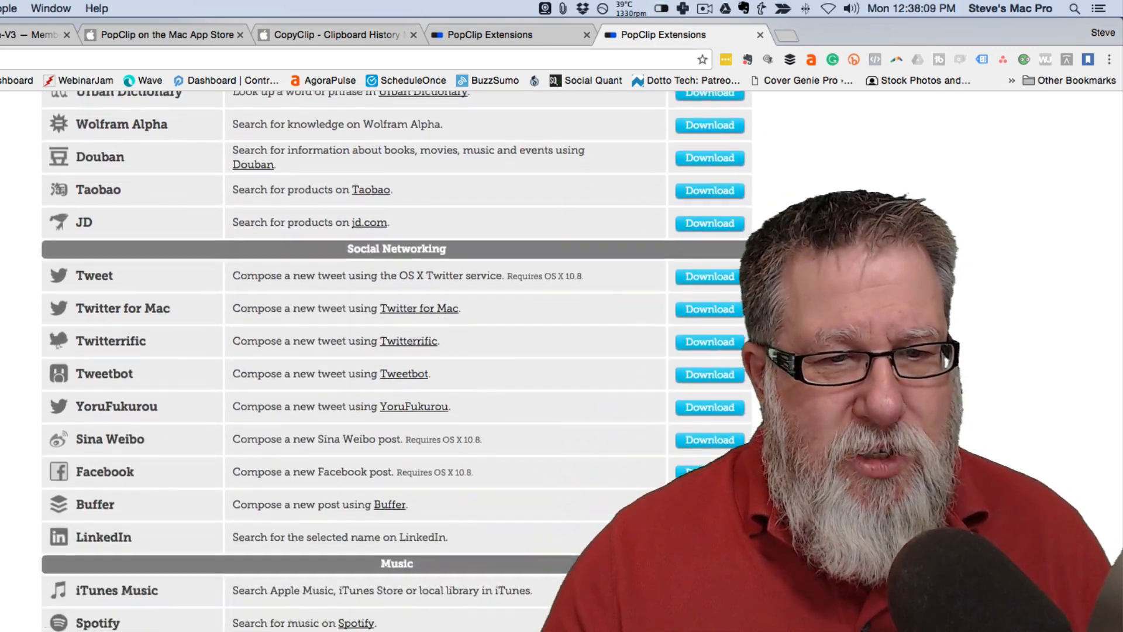
pyautogui.scroll(-3)
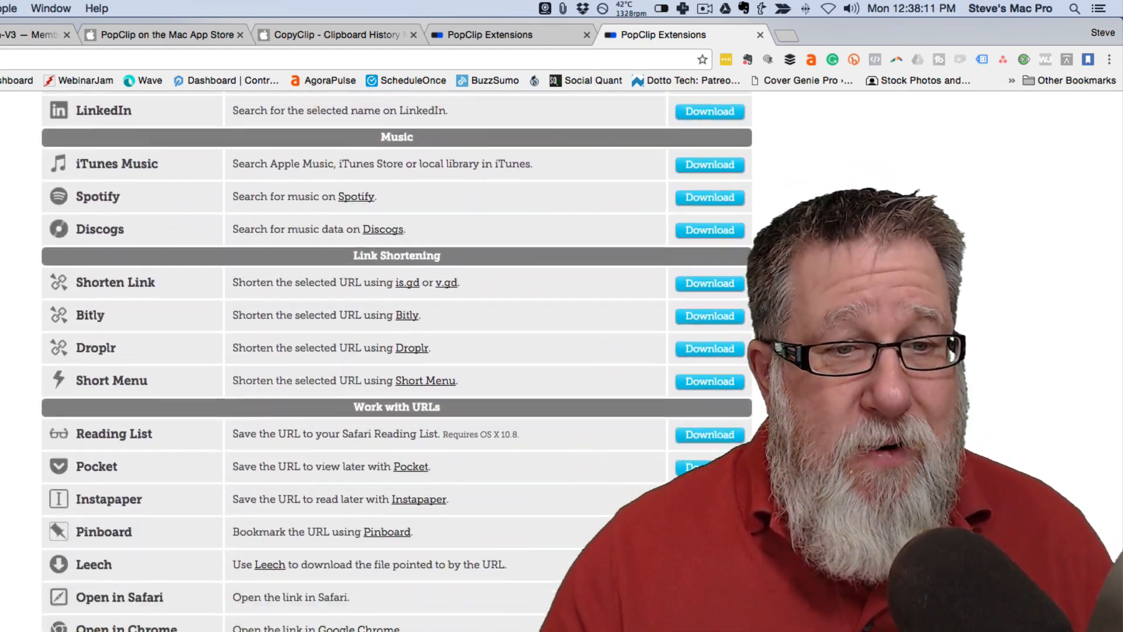
pyautogui.scroll(-3)
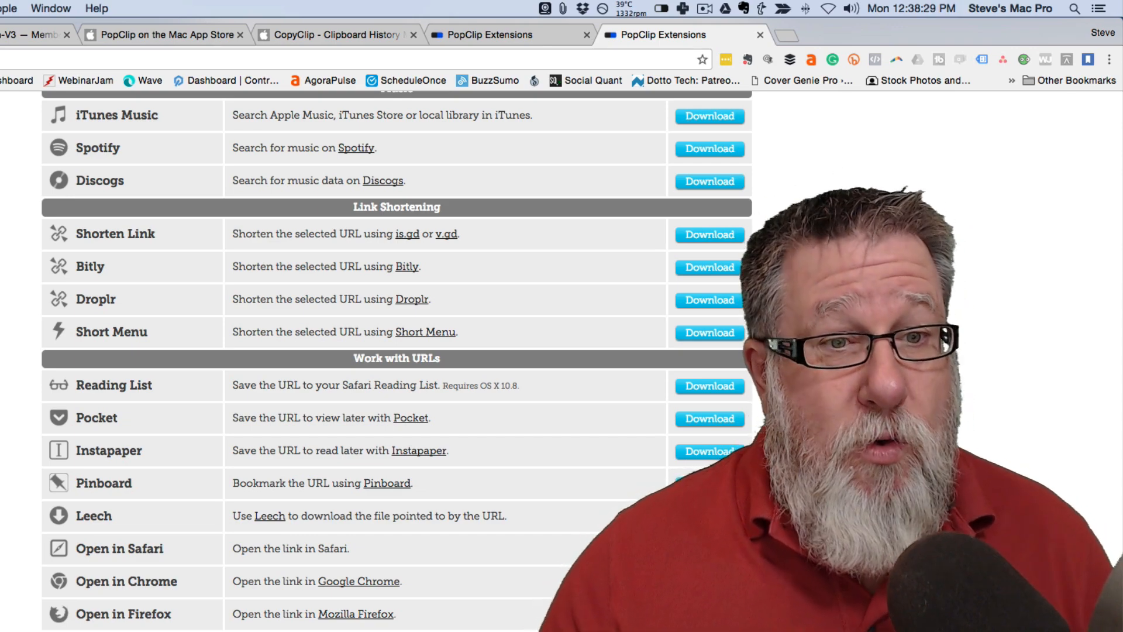
pyautogui.scroll(-3)
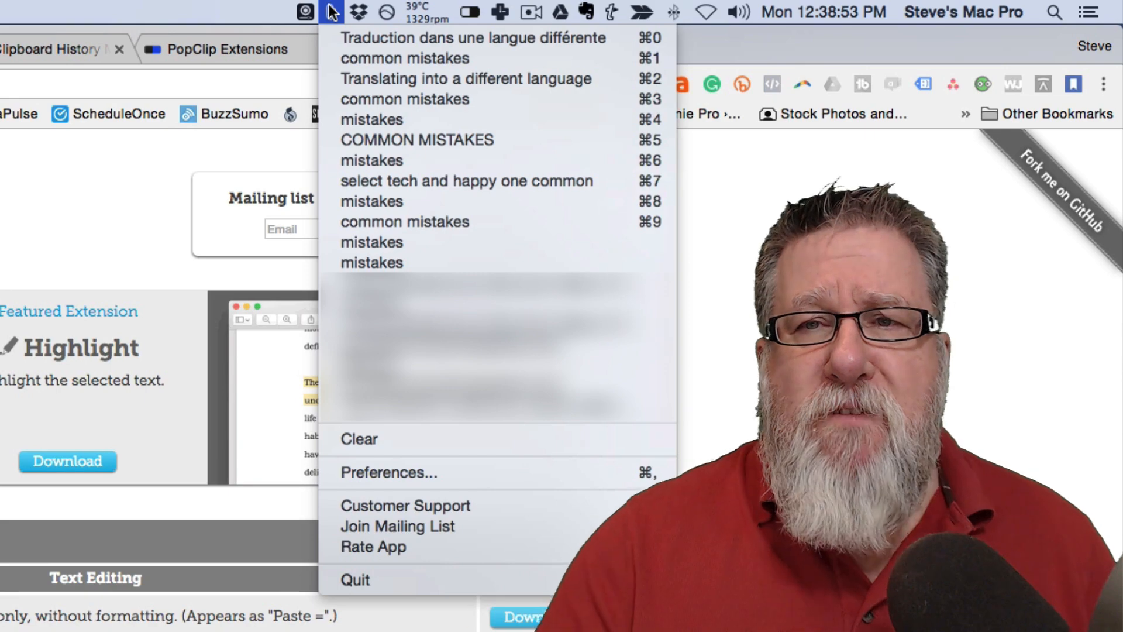
pyautogui.moveTo(416, 140)
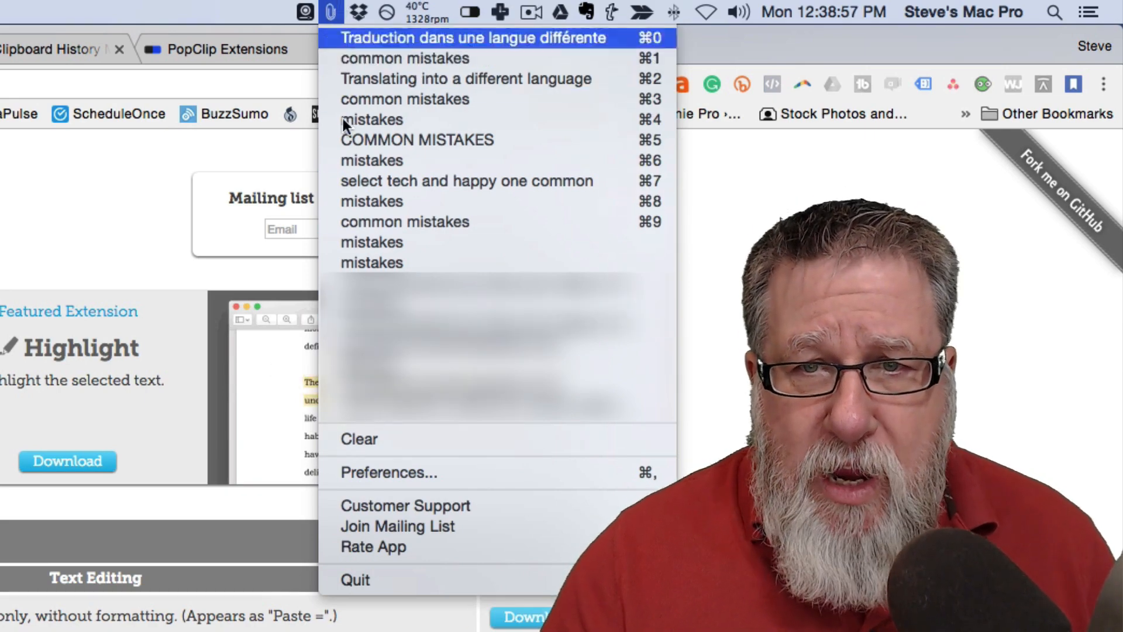
# Put 'Traduction dans une langue différente' back on the clipboard from CopyClip's history
pyautogui.click(388, 472)
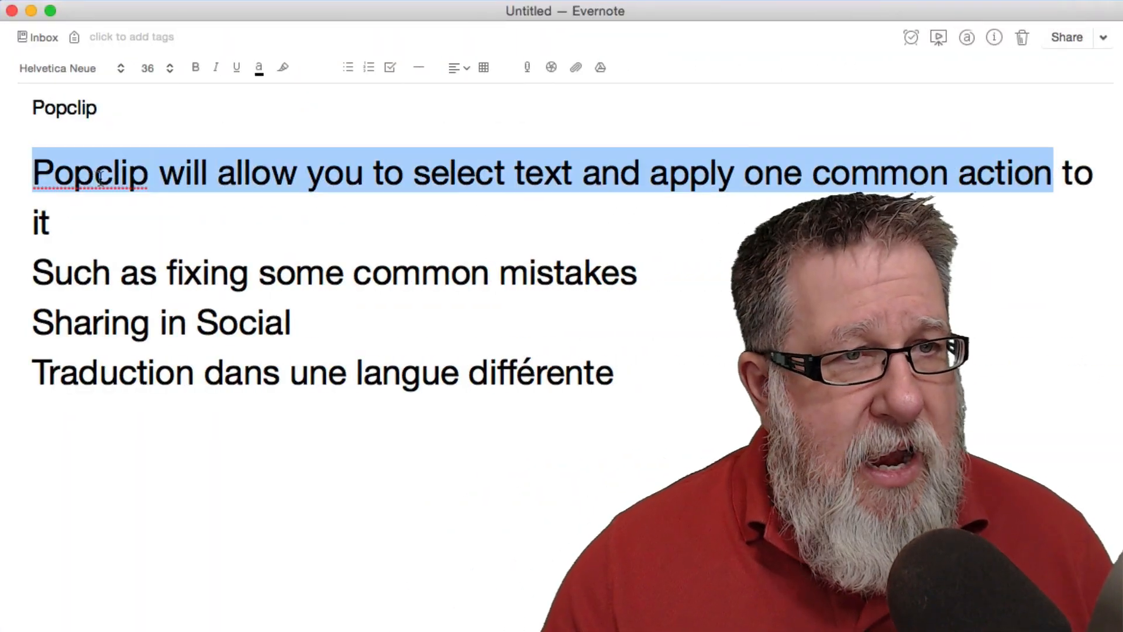
pyautogui.moveTo(465, 397)
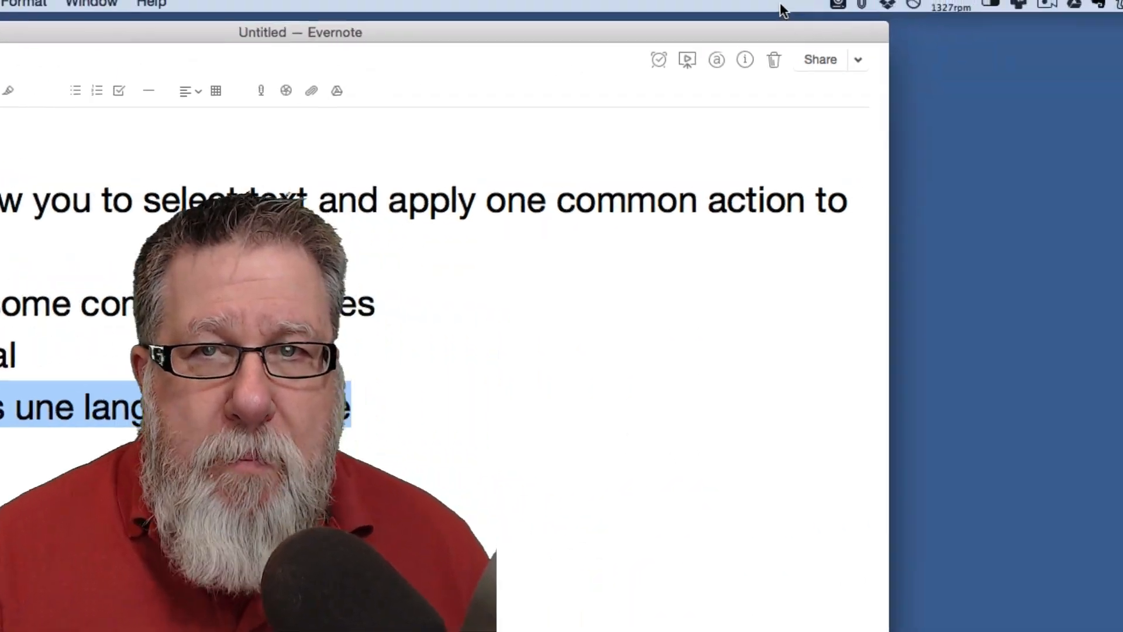
# Show CopyClip's clipboard history with the copied 'Traduction dans une langue différente' line
pyautogui.click(738, 10)
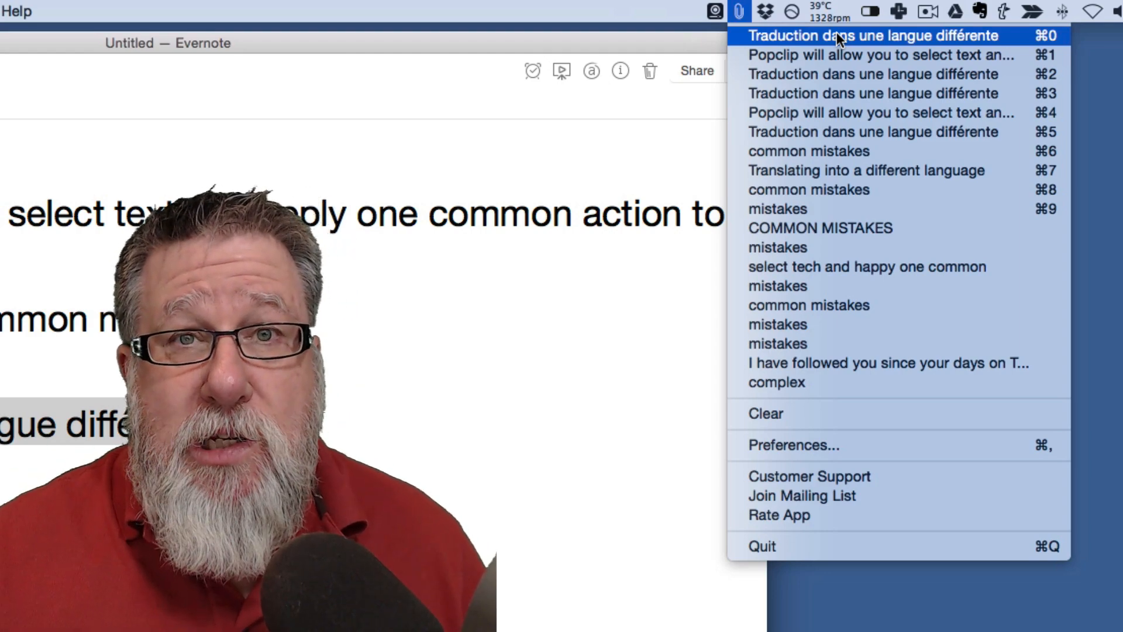
pyautogui.moveTo(867, 171)
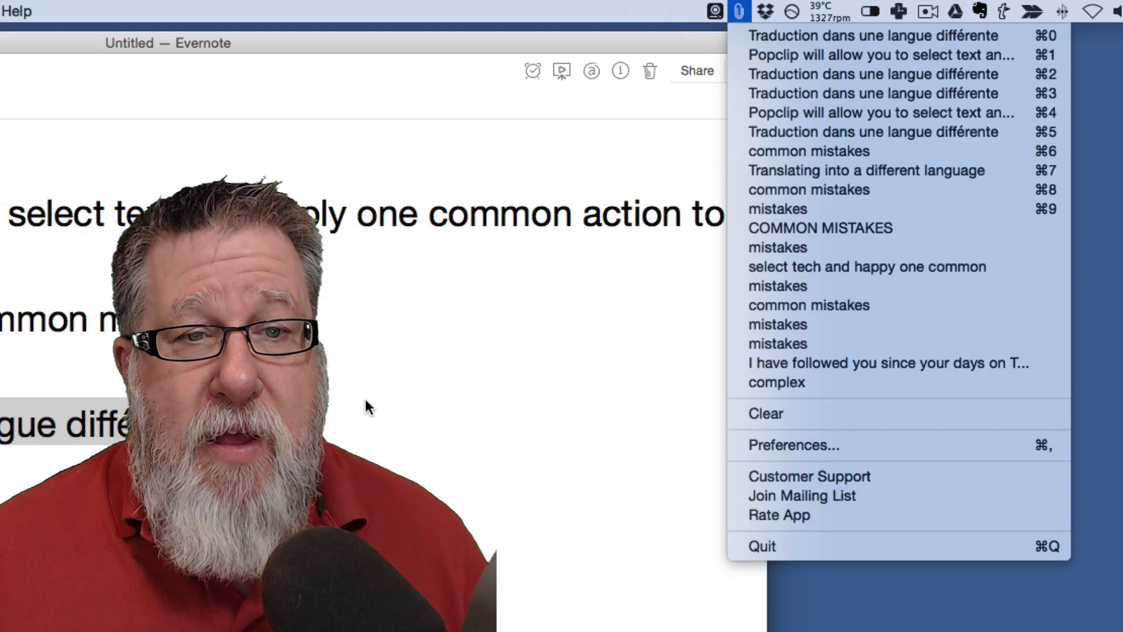
# Paste 'Traduction dans une langue différente' from CopyClip's history as a new line in the Evernote note
pyautogui.click(738, 11)
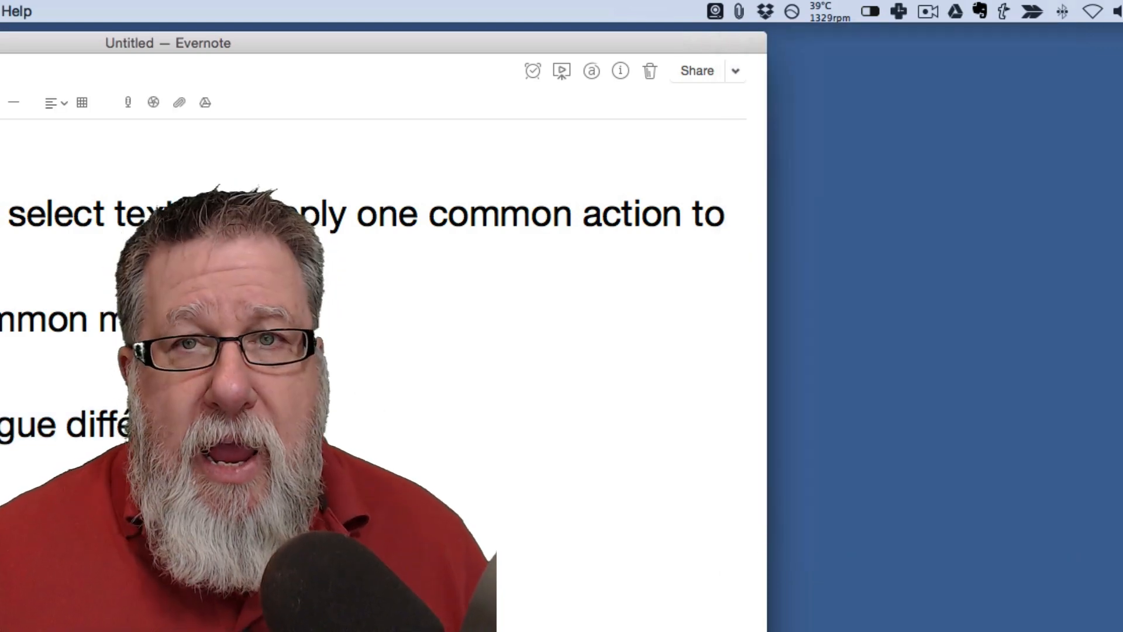
pyautogui.click(714, 10)
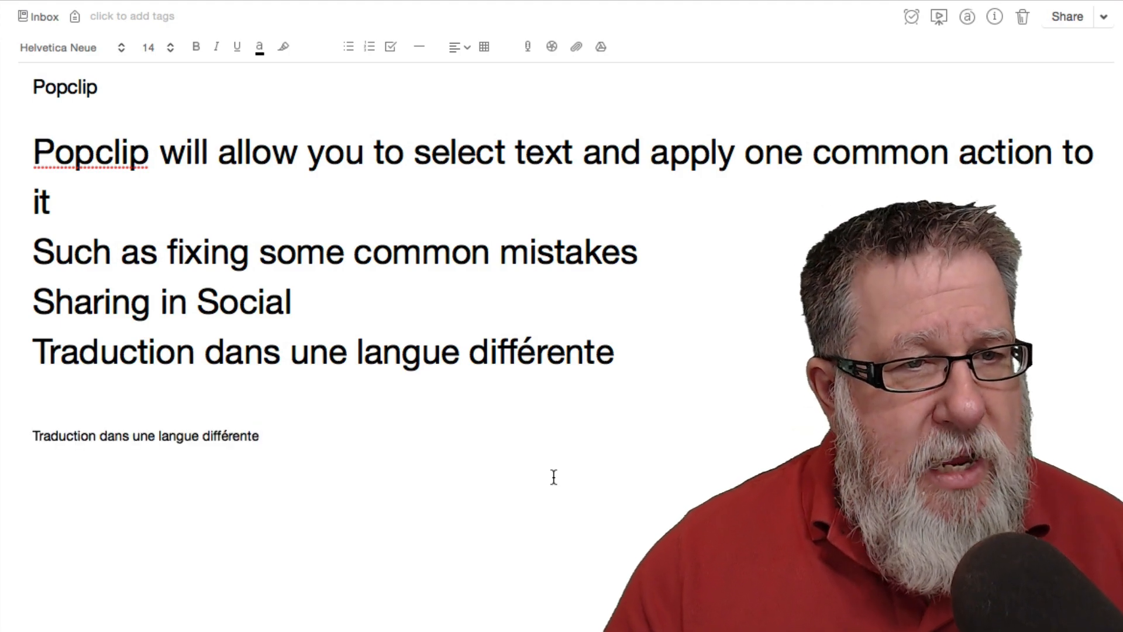
pyautogui.moveTo(362, 477)
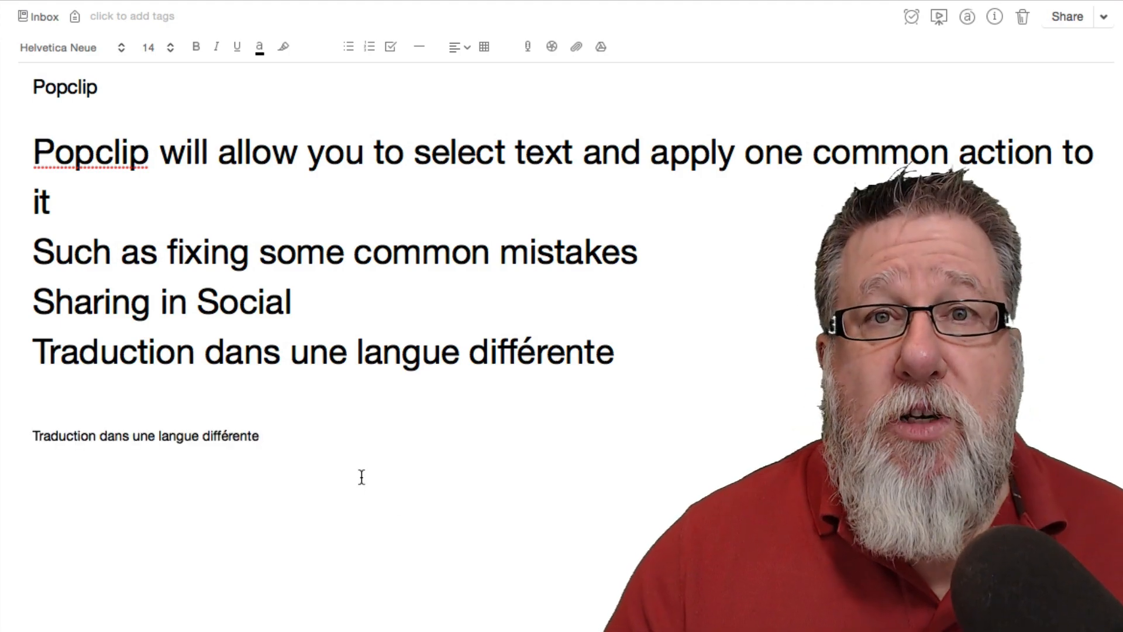